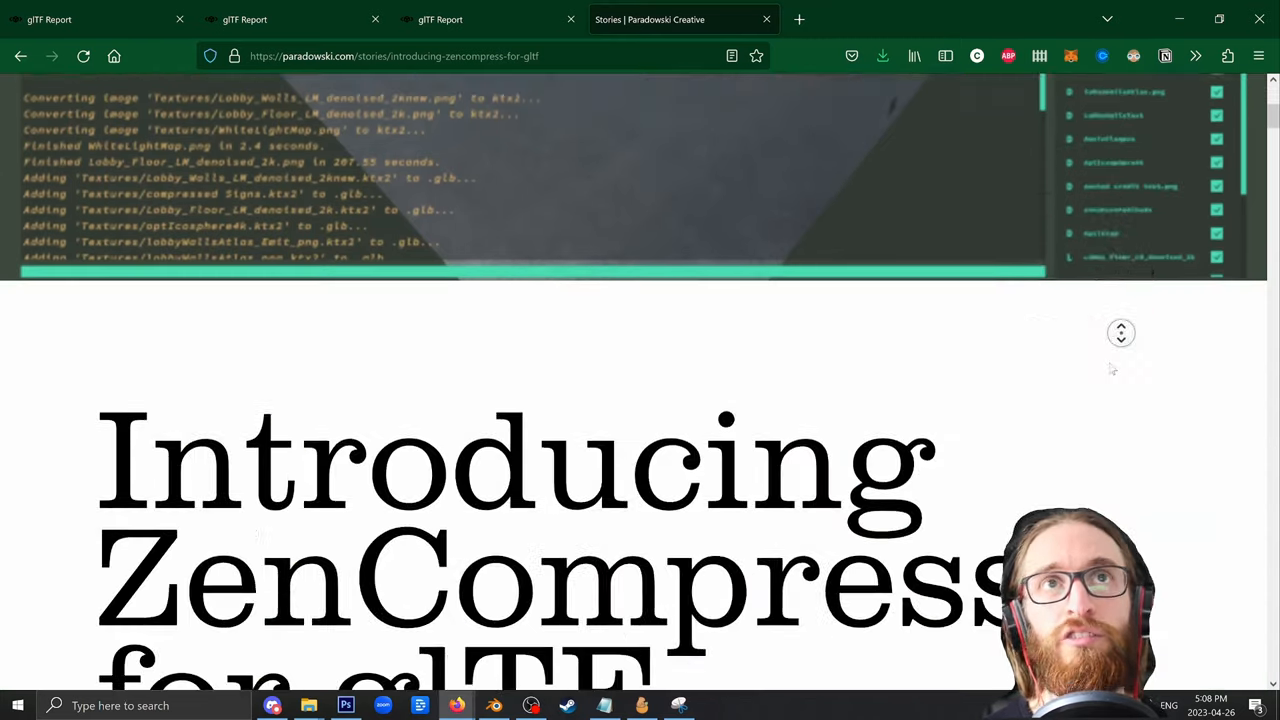
# Step: Scroll from the paradowski.com article to the ZenCompress 1.4.3 release Assets list
pyautogui.scroll(-3)
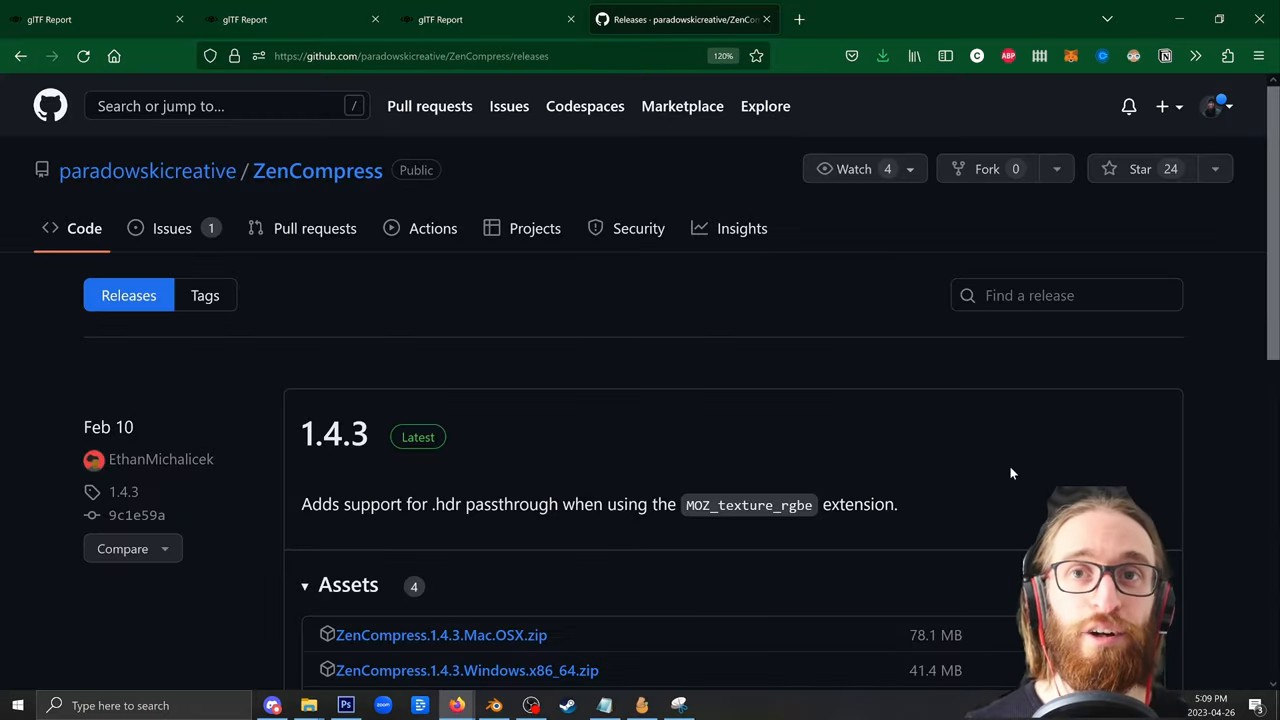
pyautogui.moveTo(1016, 496)
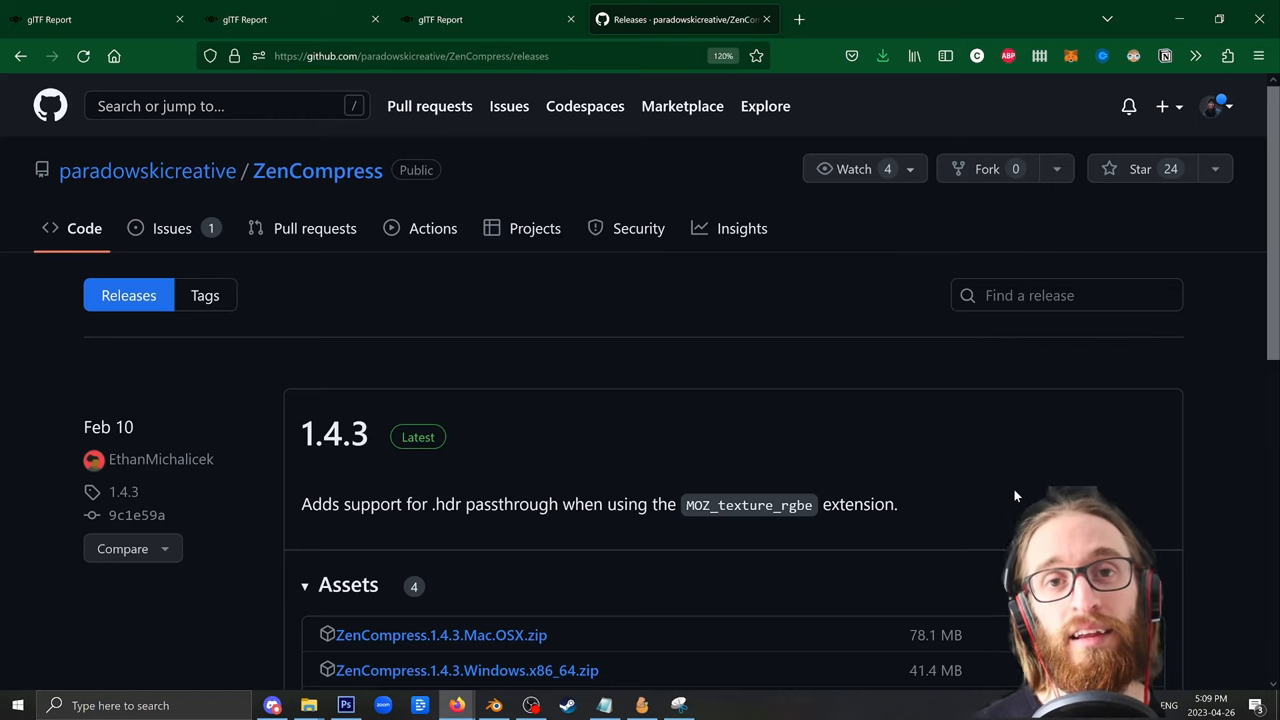
pyautogui.scroll(-3)
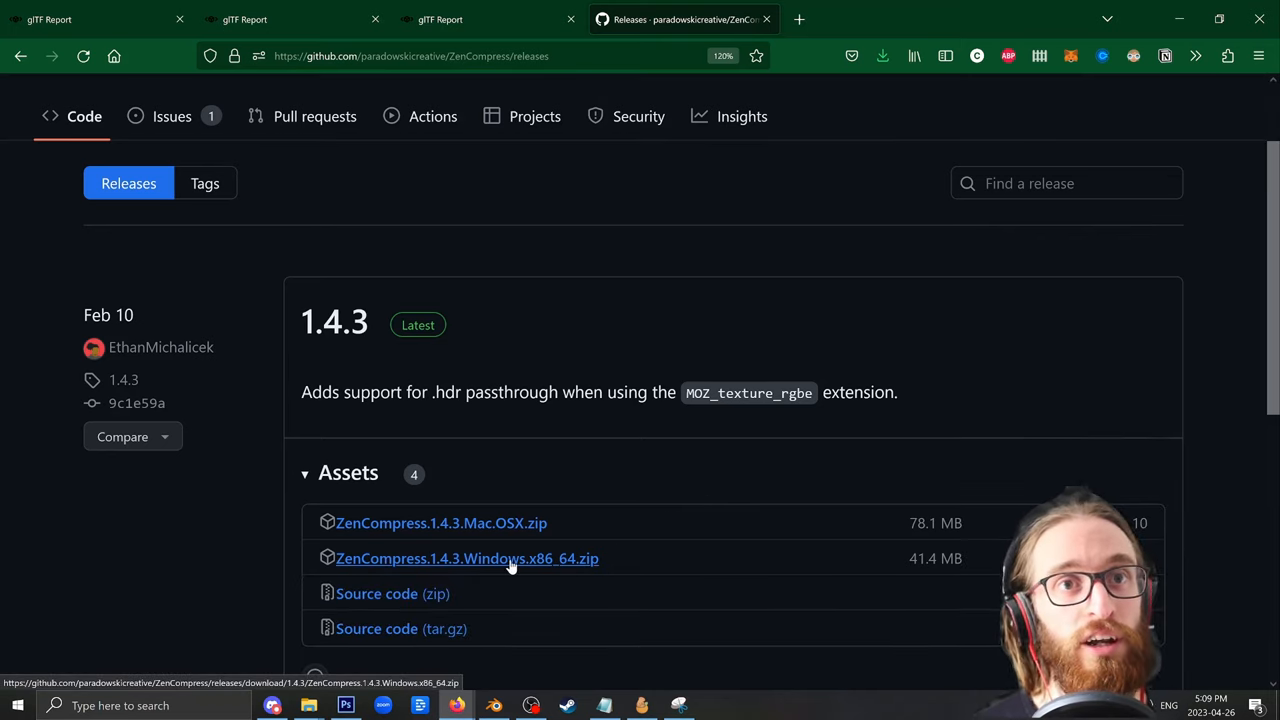
# Step: Extract the ZenCompress 1.4.3 Windows zip and reach ZenCompress.1.4.3.exe in the extracted folder
pyautogui.rightClick(484, 456)
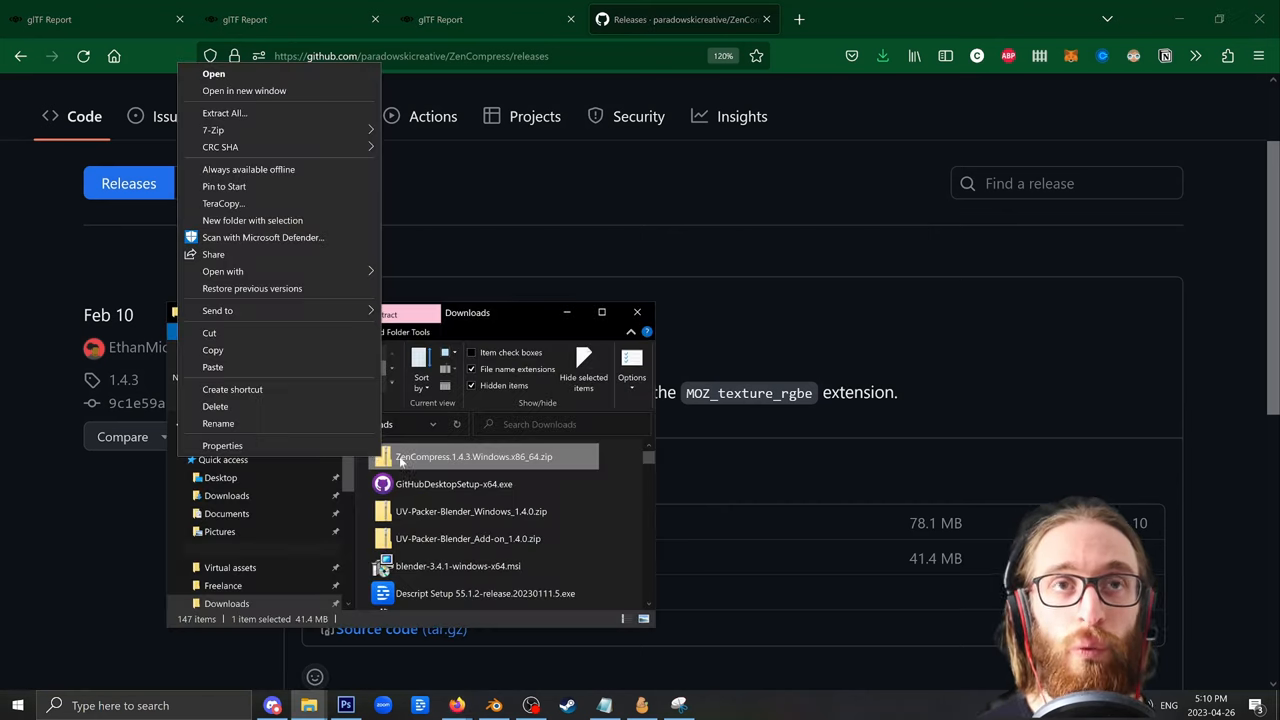
pyautogui.moveTo(348, 128)
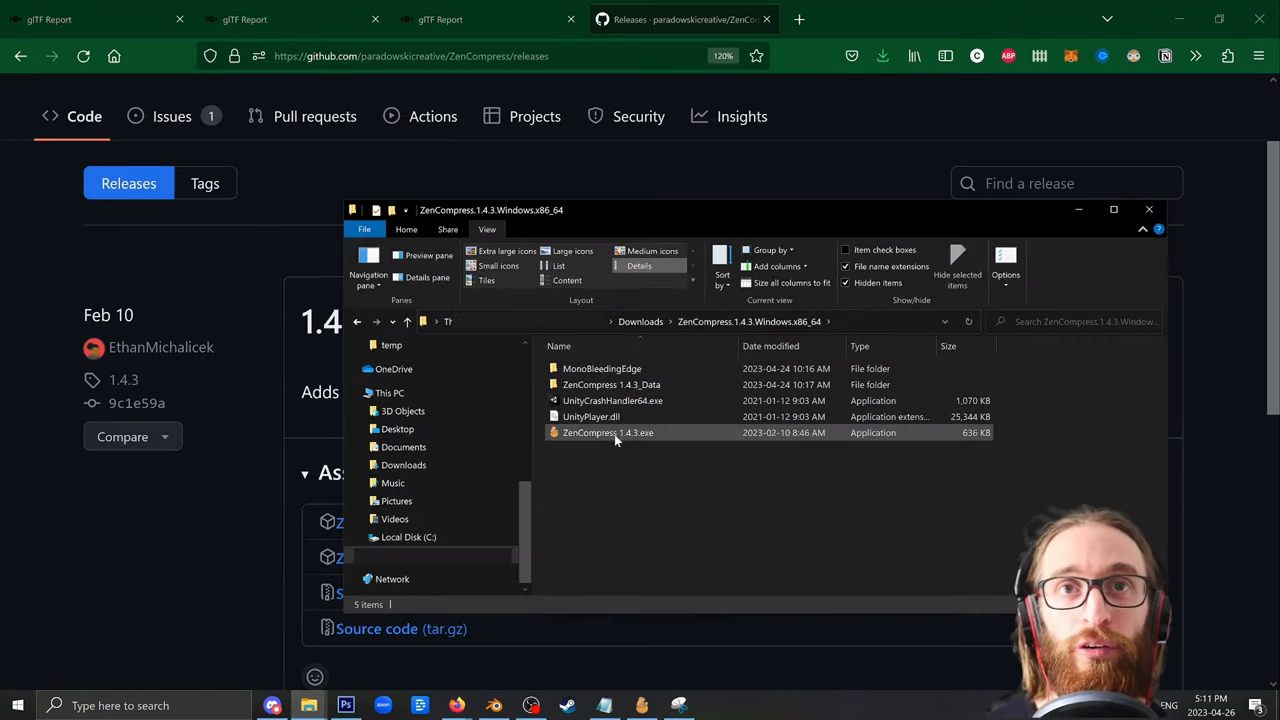
pyautogui.click(606, 432)
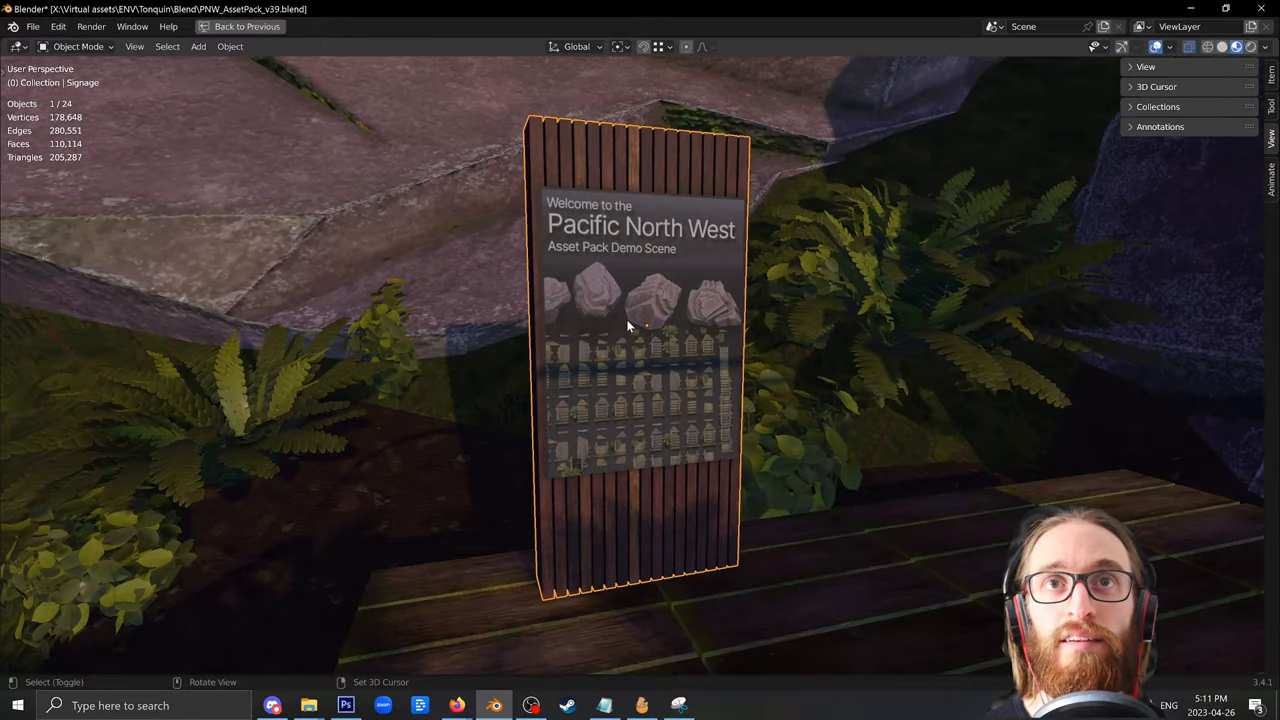
# Step: Configure a glTF Binary export named signage_Original.glb limited to selected objects, reviewing material image options
pyautogui.click(40, 26)
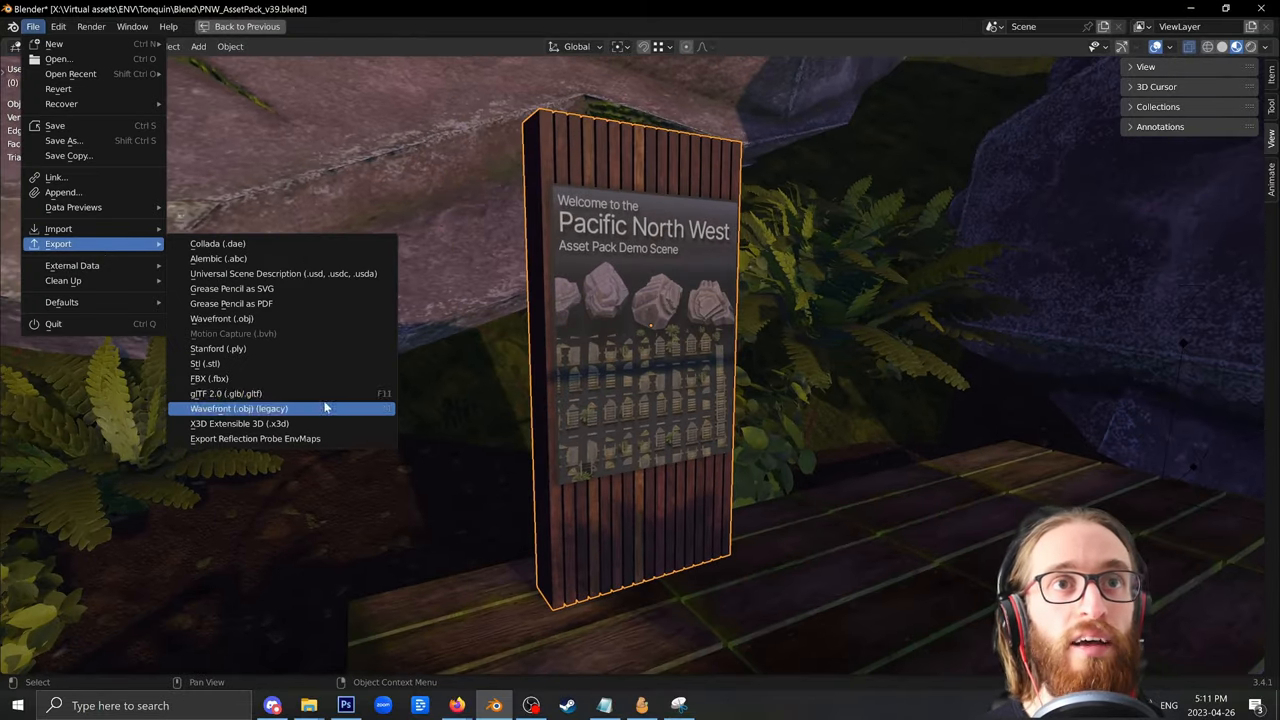
pyautogui.click(224, 392)
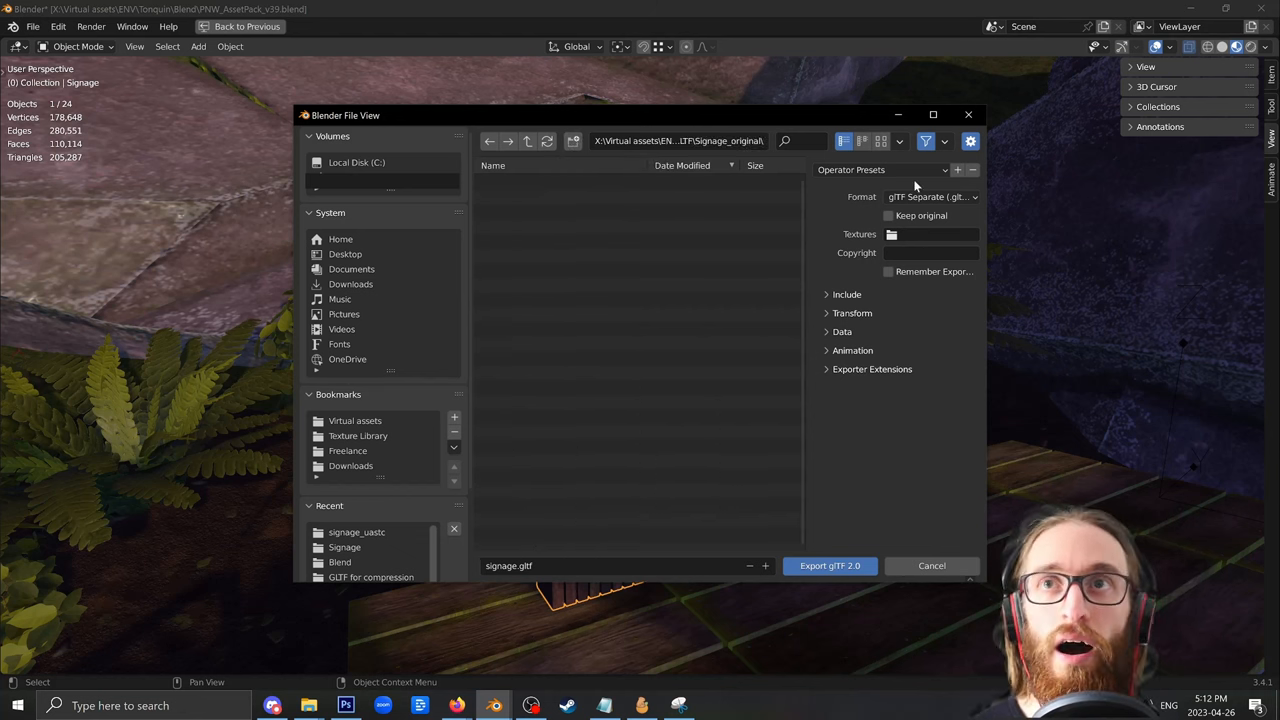
pyautogui.click(930, 196)
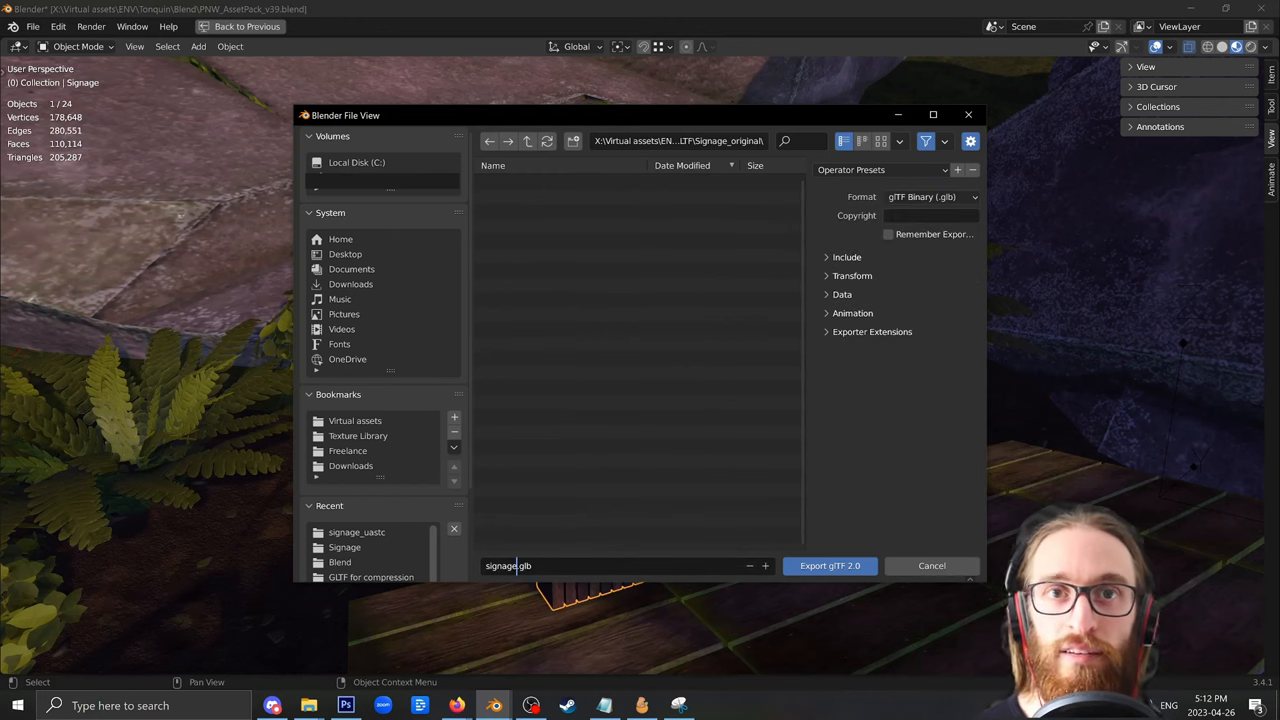
pyautogui.click(844, 256)
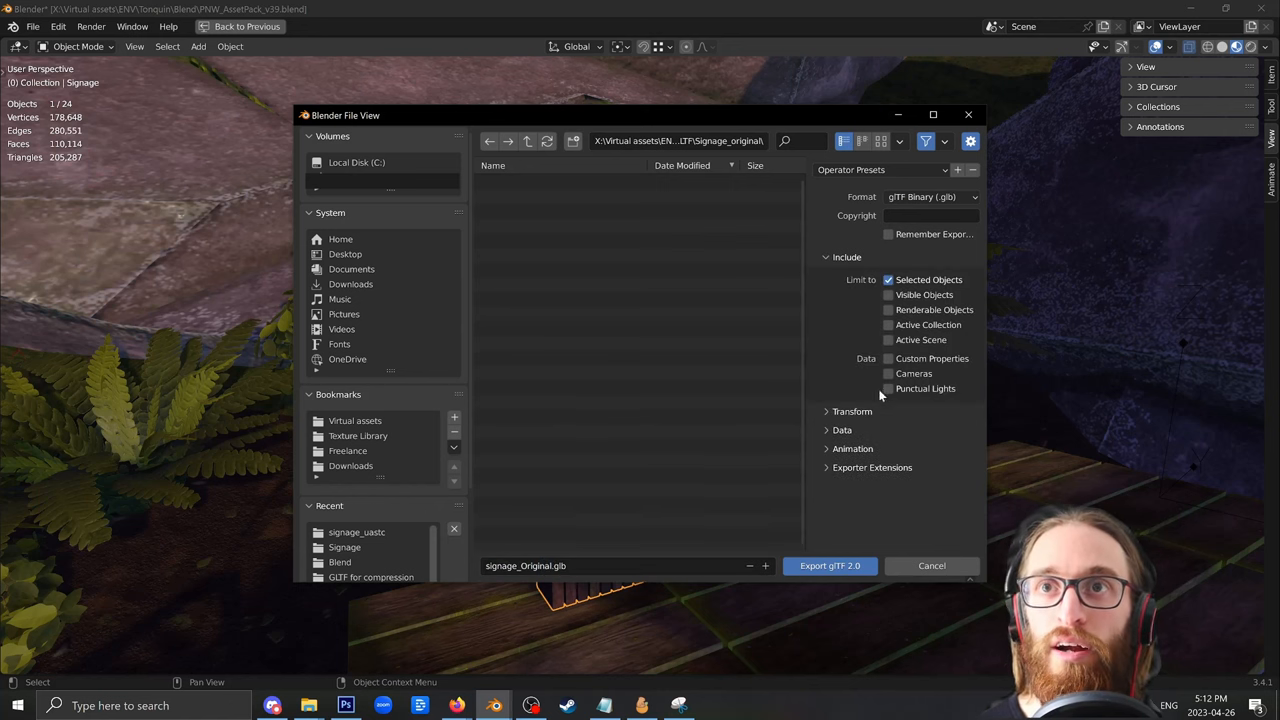
pyautogui.click(840, 428)
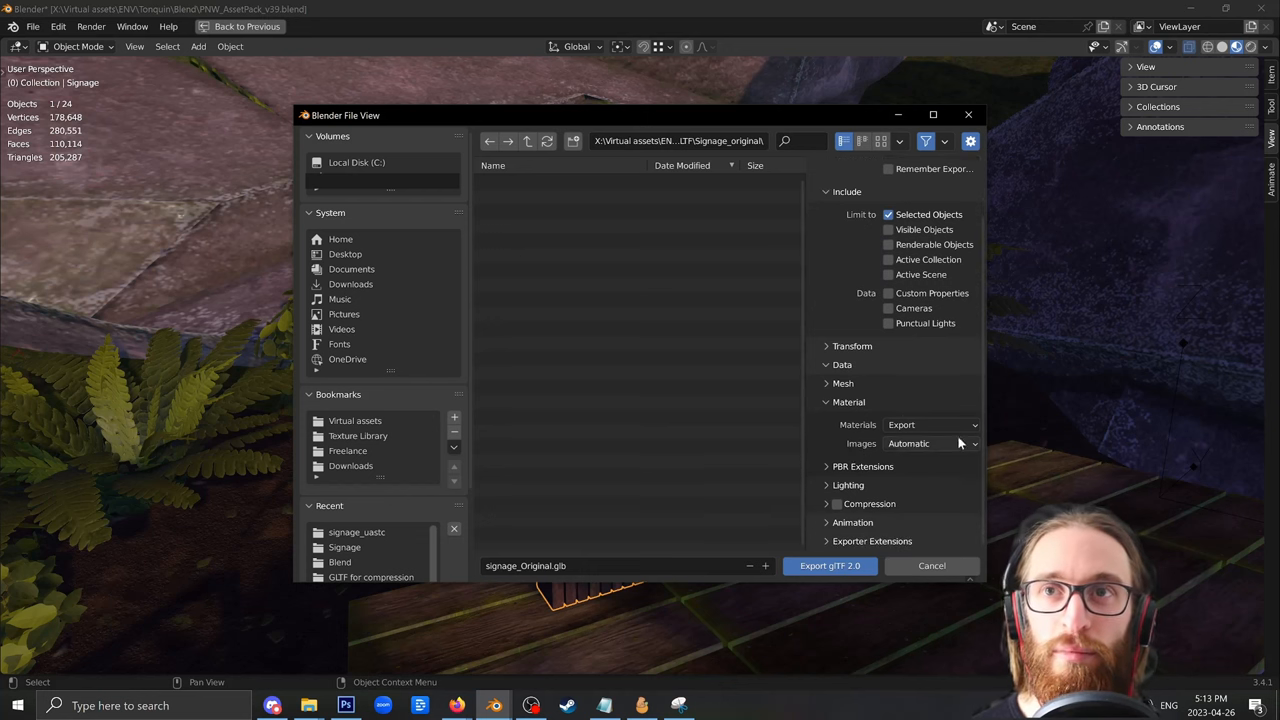
pyautogui.click(930, 444)
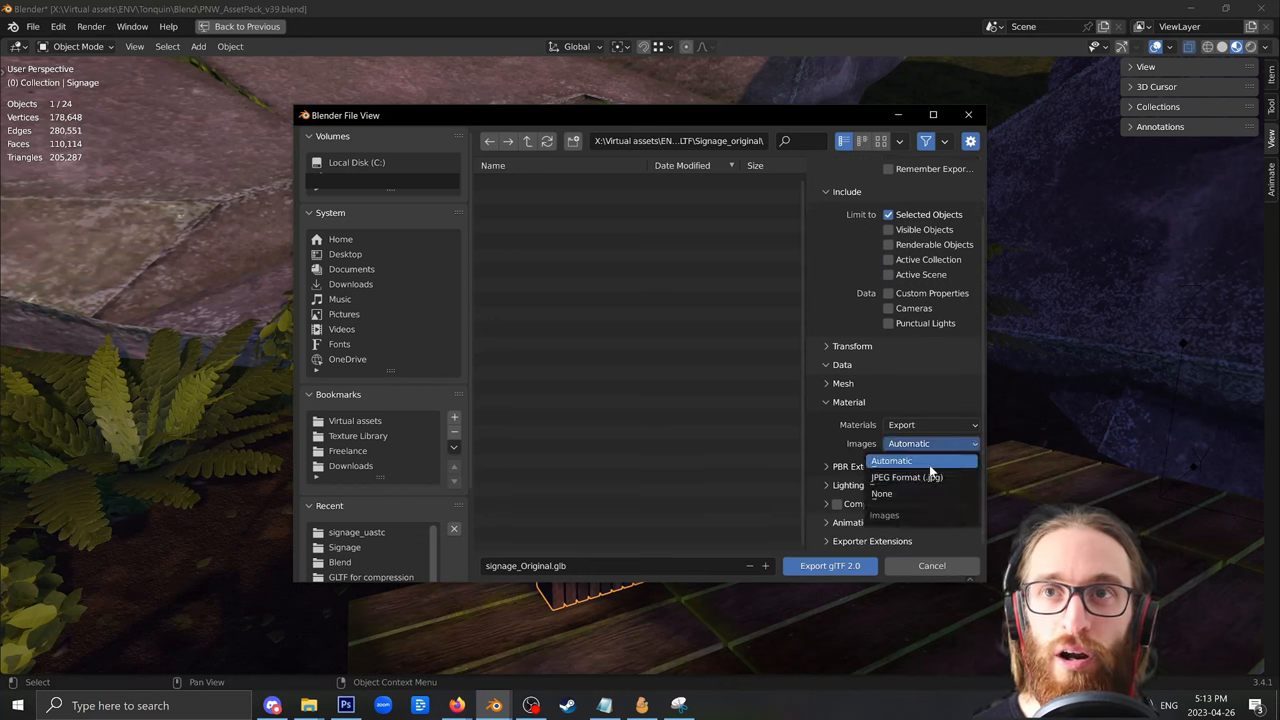
pyautogui.moveTo(920, 476)
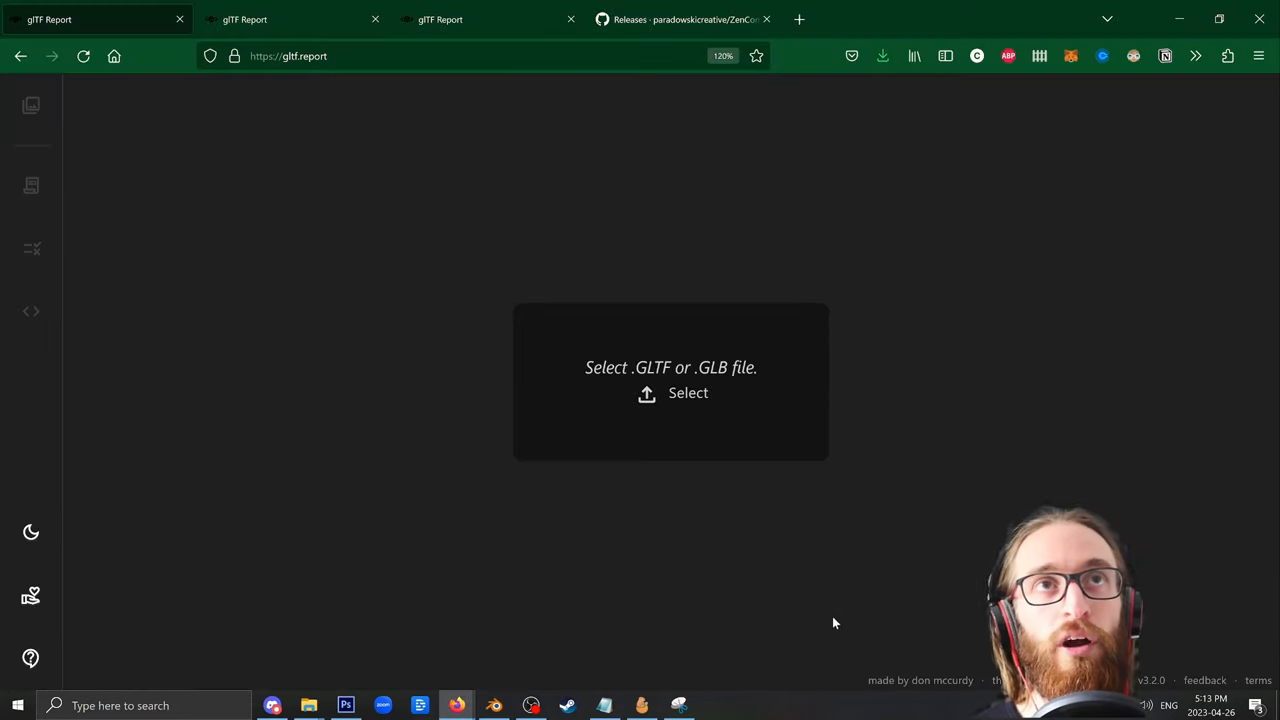
pyautogui.moveTo(300, 704)
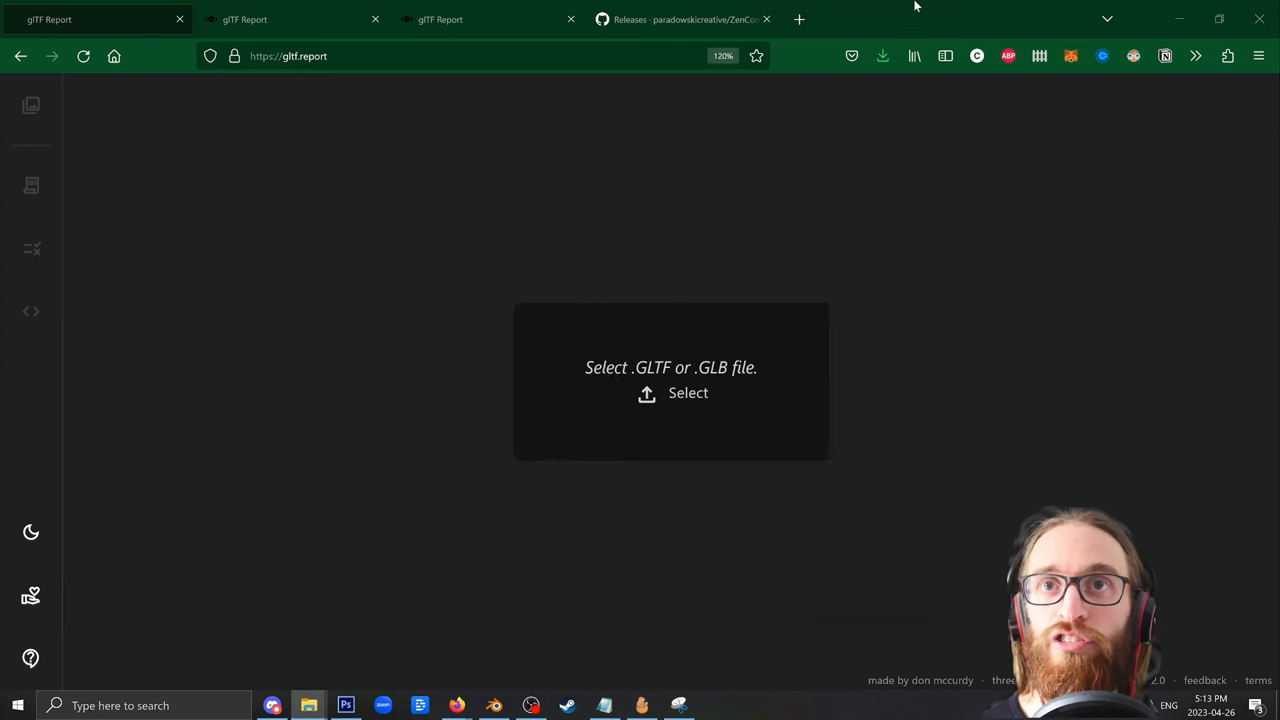
# Step: Load signage_Original.glb in gltf.report and scroll its Meshes, Materials and Textures report
pyautogui.click(688, 392)
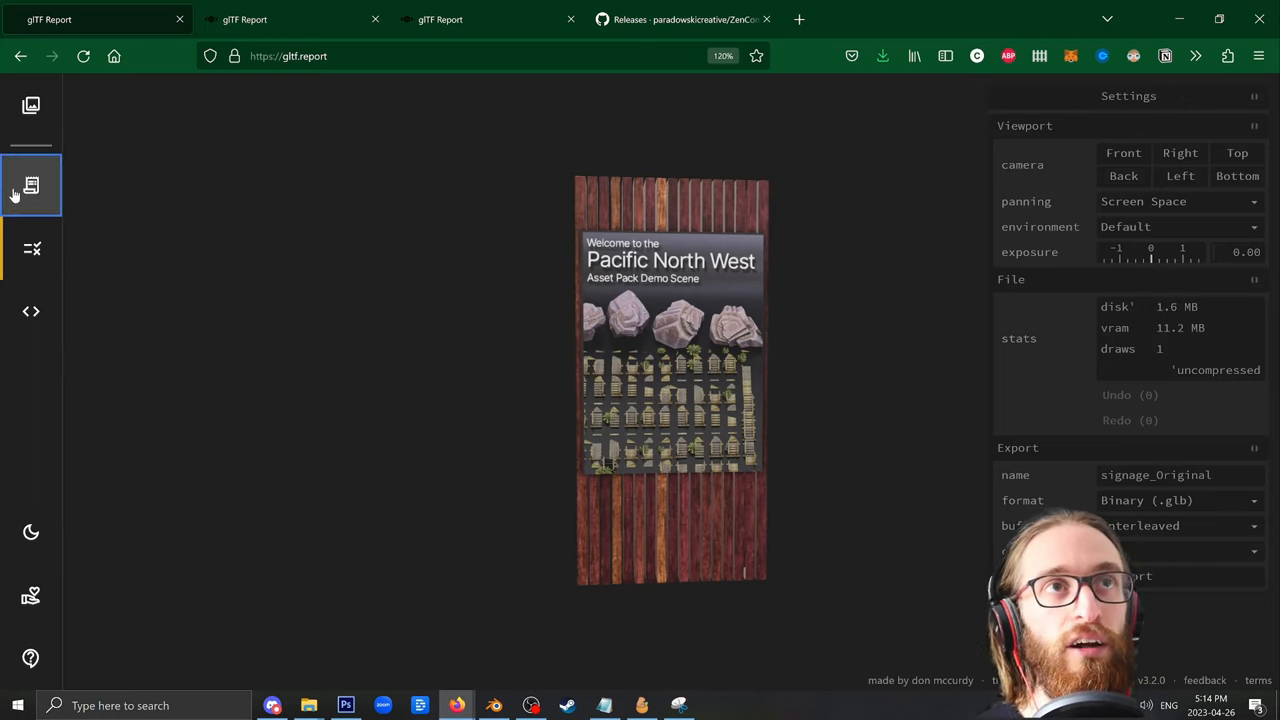
pyautogui.click(32, 184)
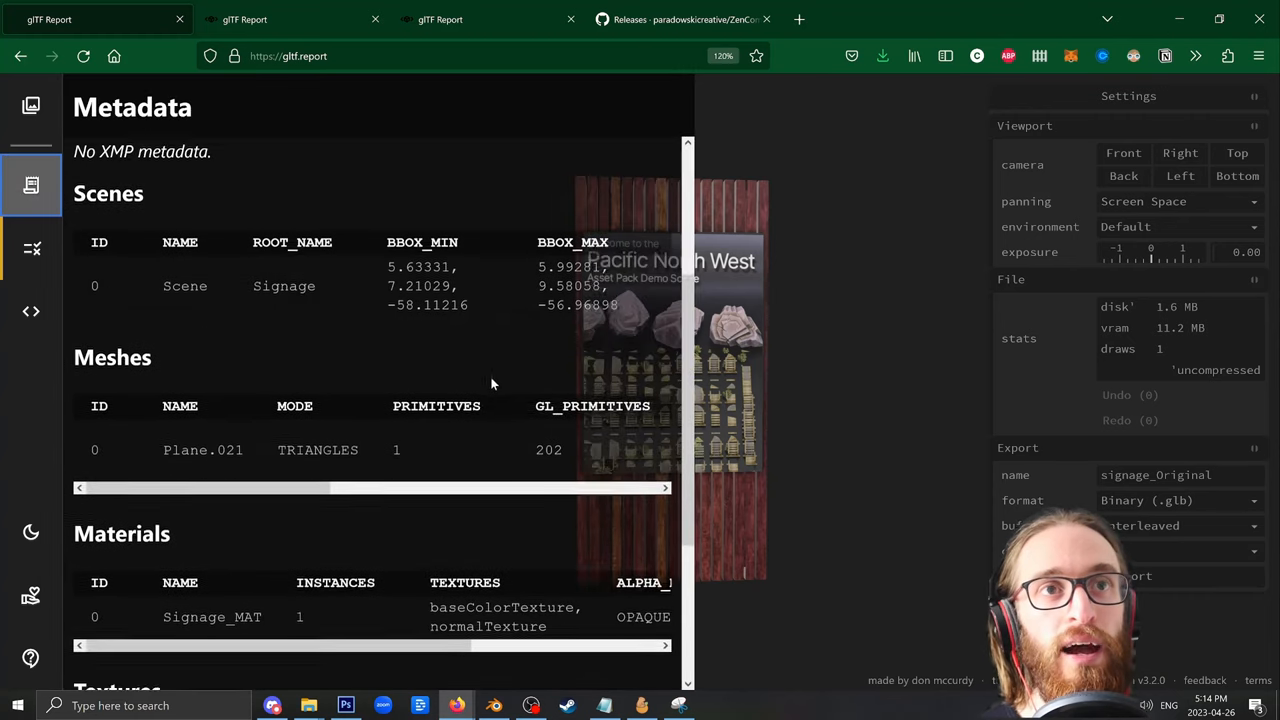
pyautogui.scroll(-3)
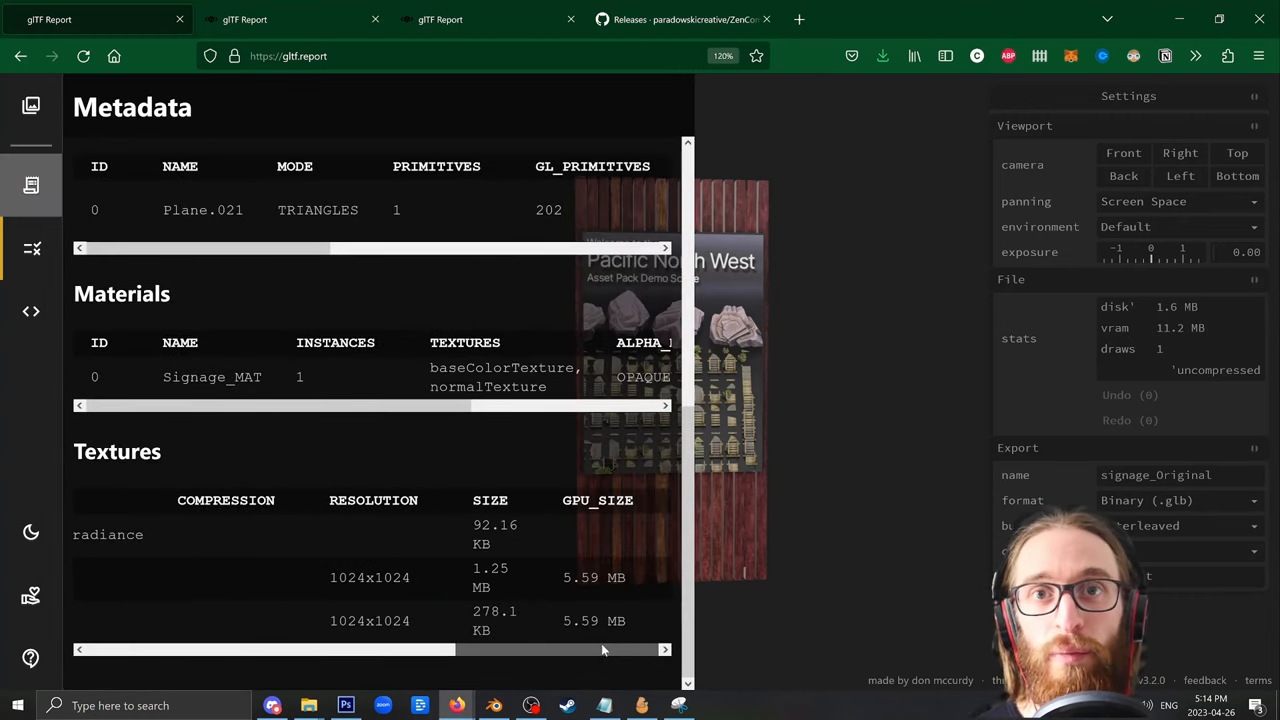
pyautogui.click(32, 184)
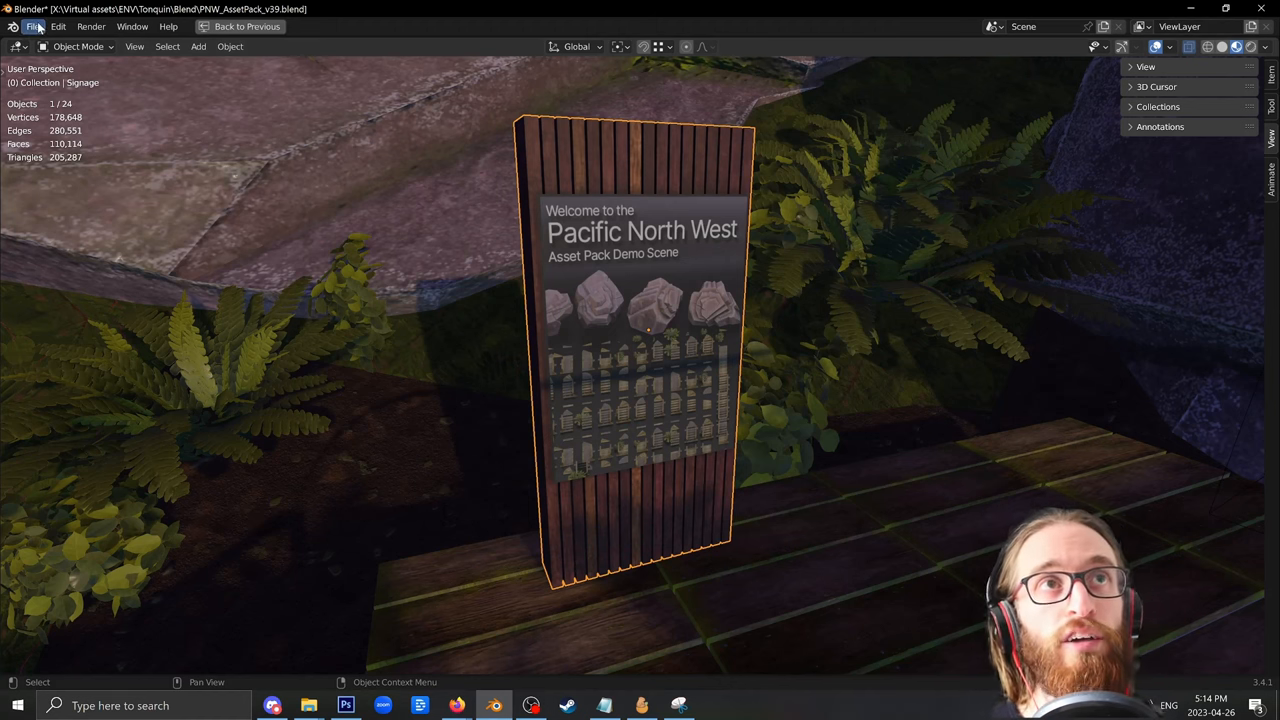
# Step: Export the signage into a new Signage_UASTC folder as glTF Separate (.gltf + .bin + textures)
pyautogui.click(44, 28)
pyautogui.write('Signage_')
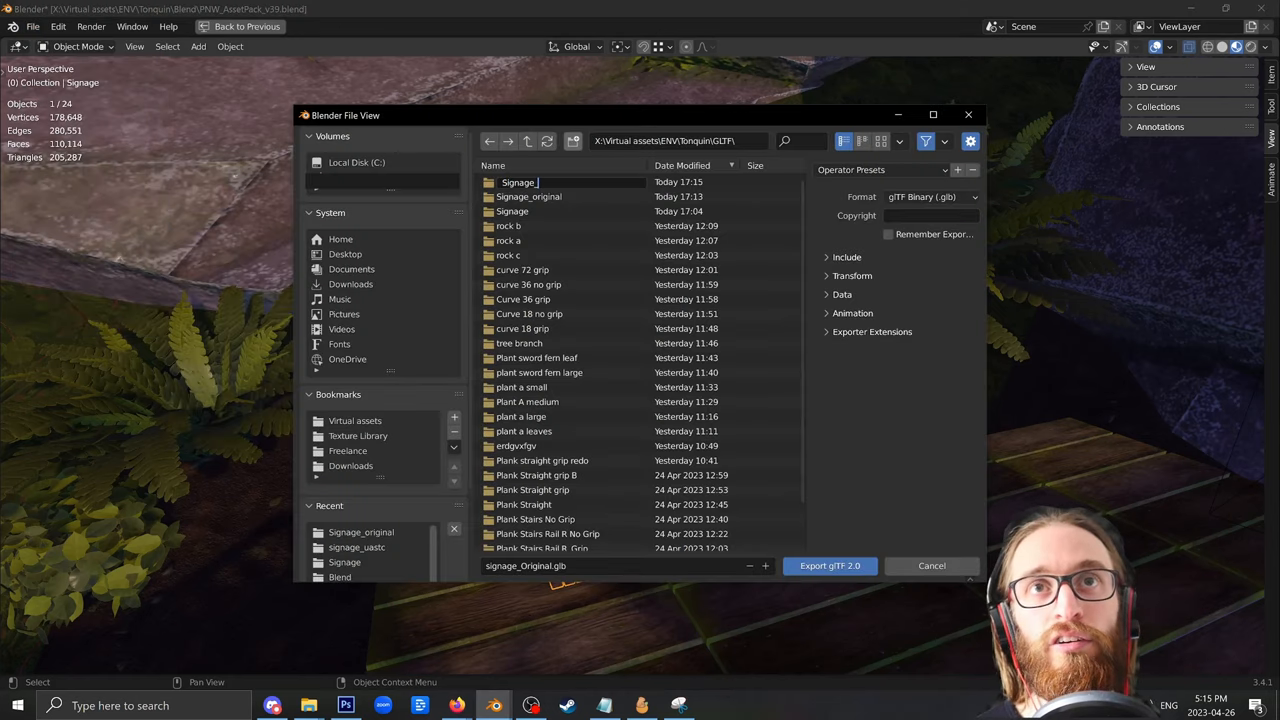
pyautogui.write('UASTC')
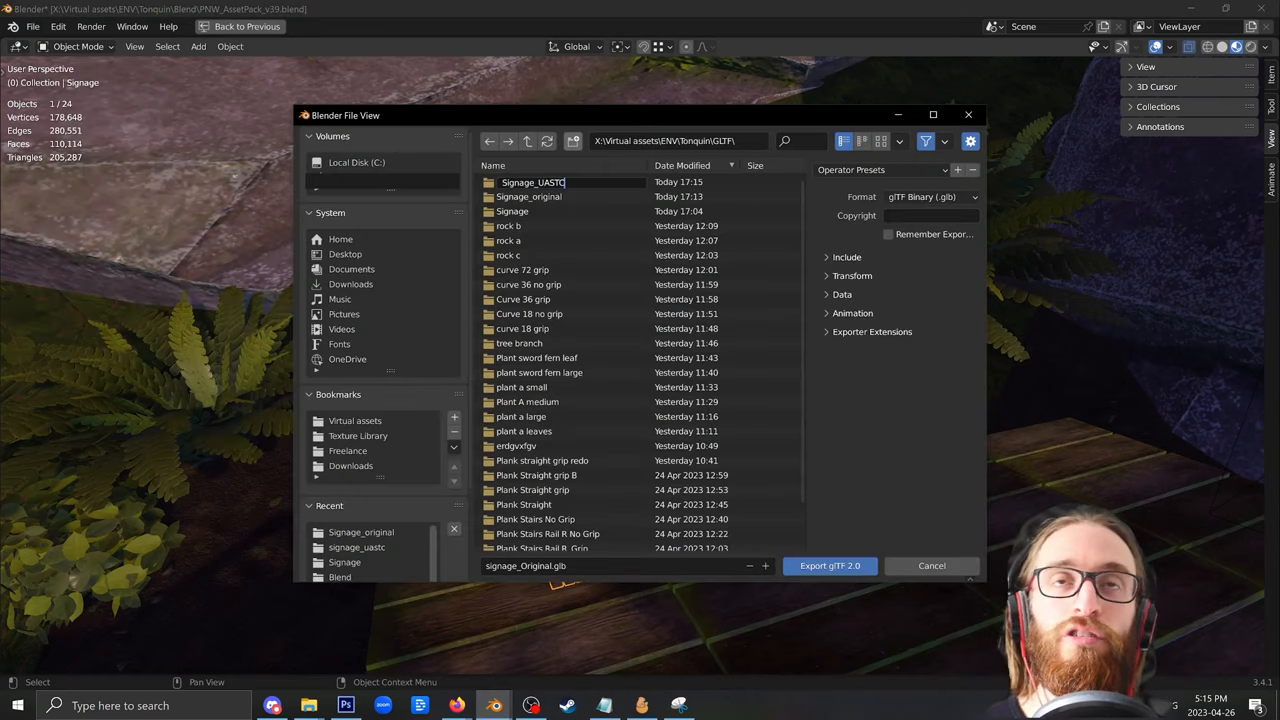
pyautogui.doubleClick(532, 182)
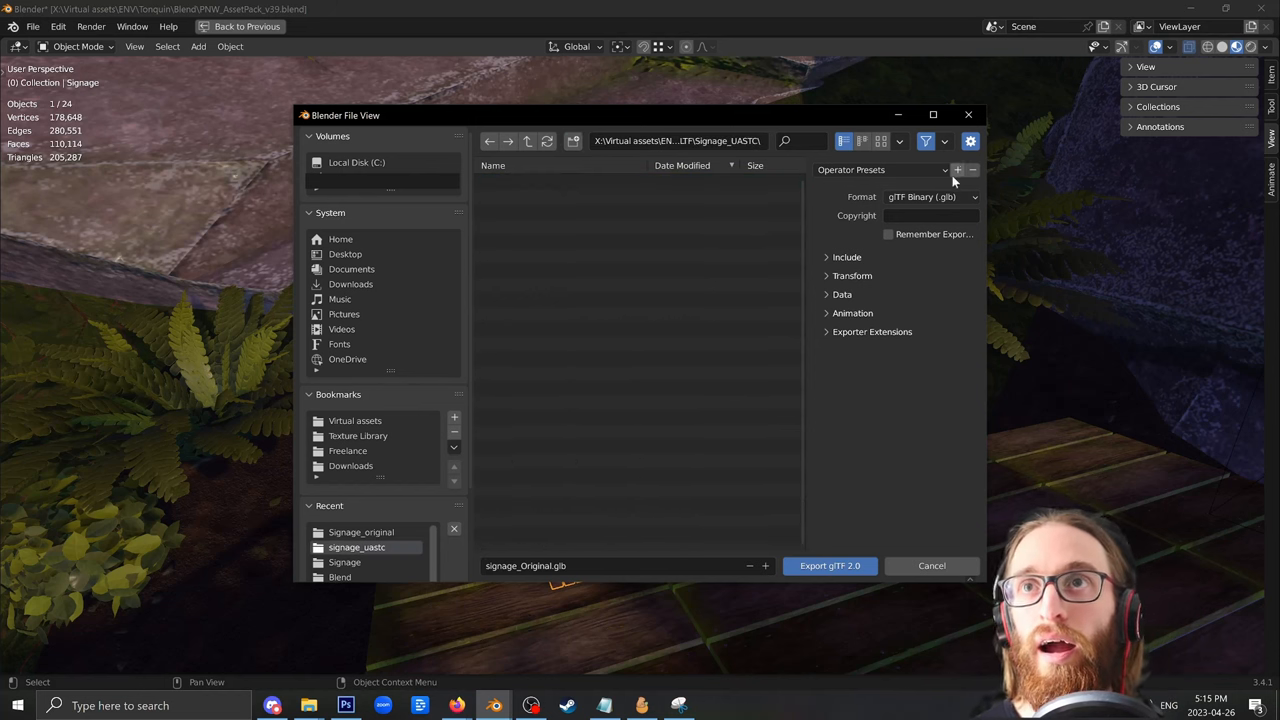
pyautogui.click(930, 196)
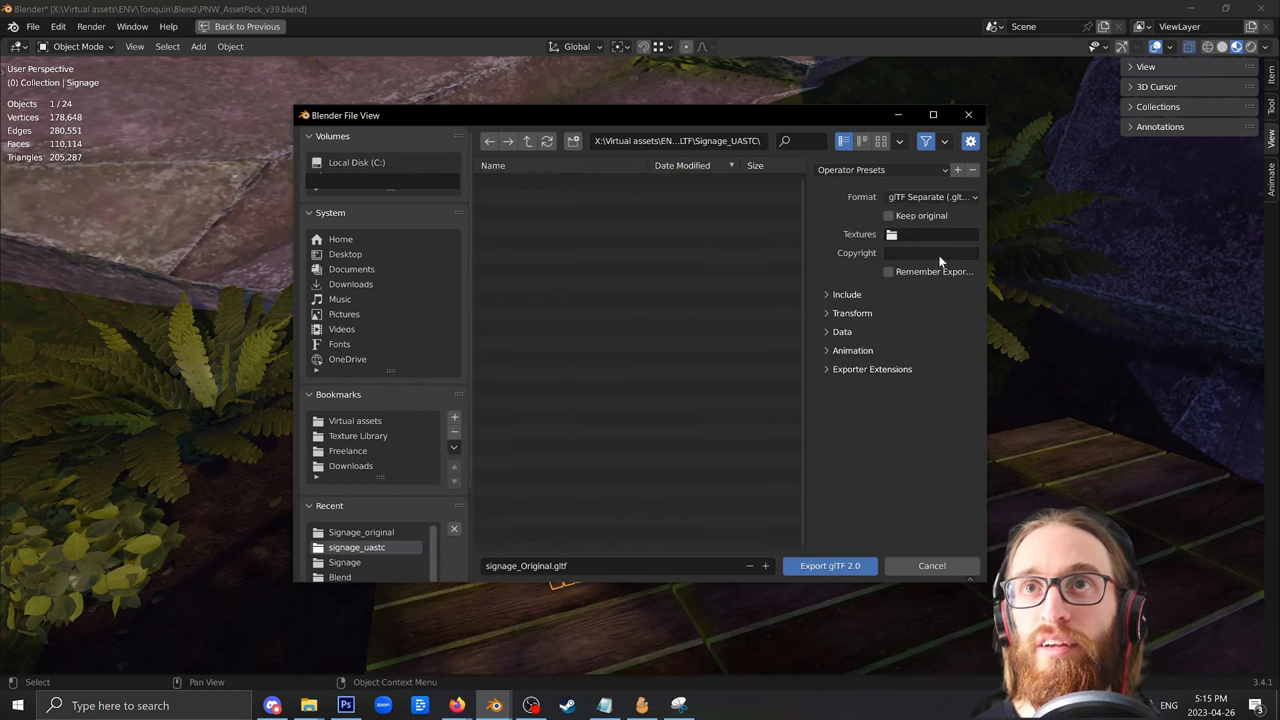
pyautogui.click(846, 294)
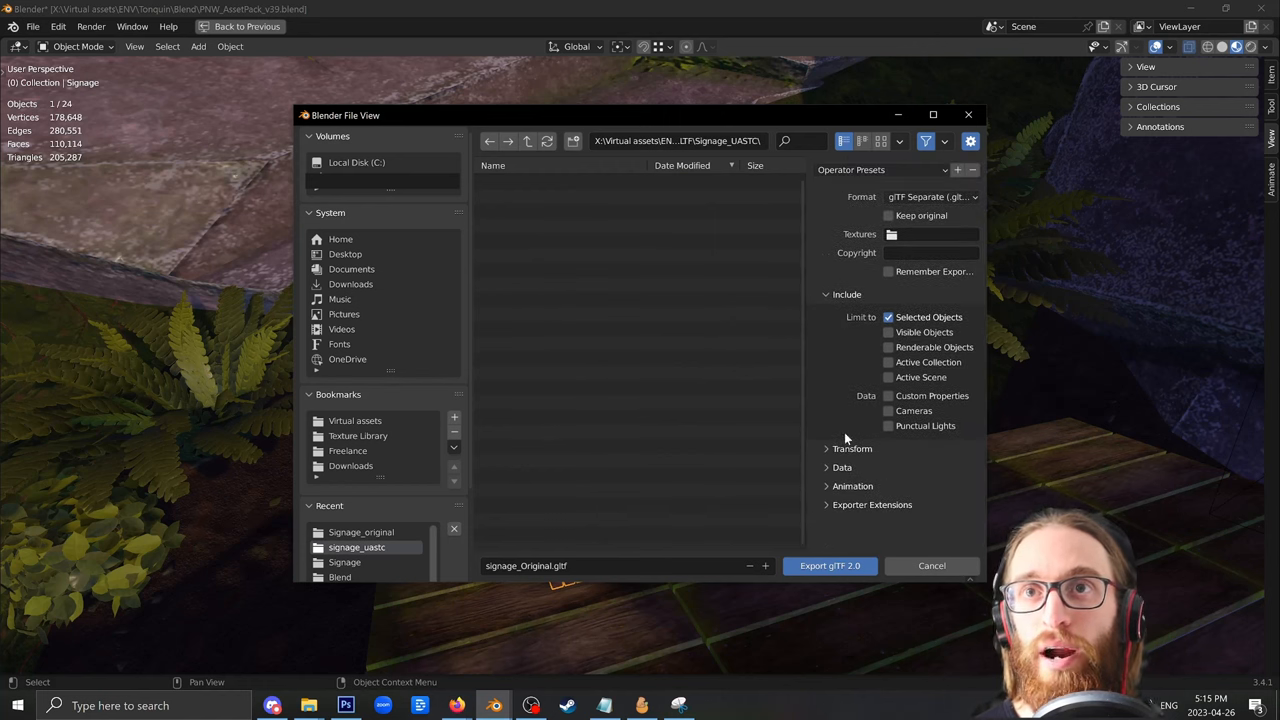
pyautogui.click(930, 196)
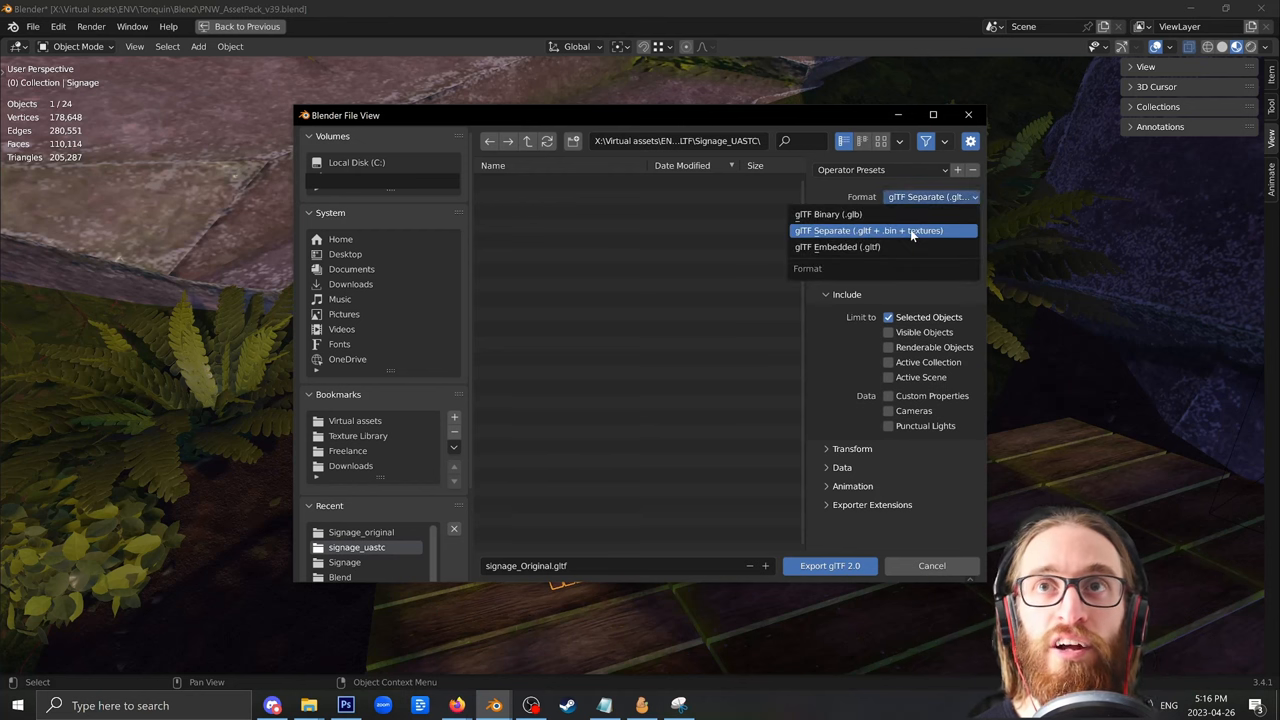
pyautogui.moveTo(866, 238)
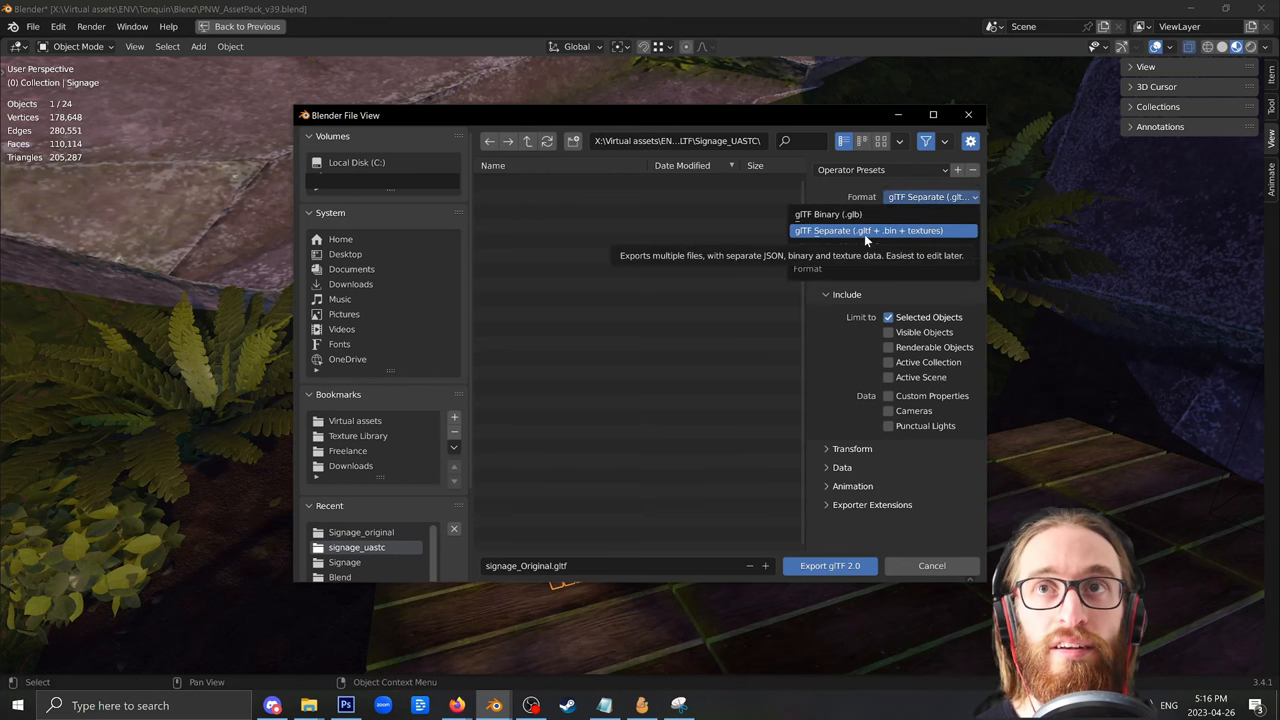
pyautogui.moveTo(922, 236)
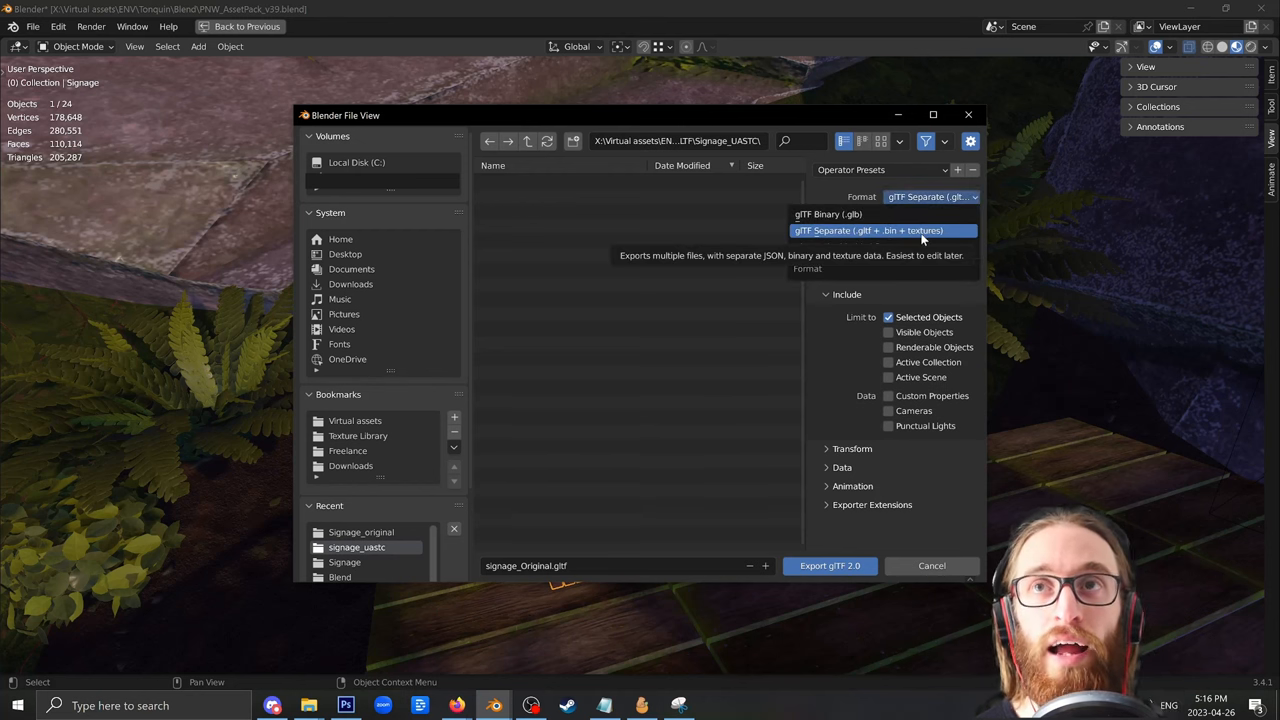
pyautogui.click(932, 566)
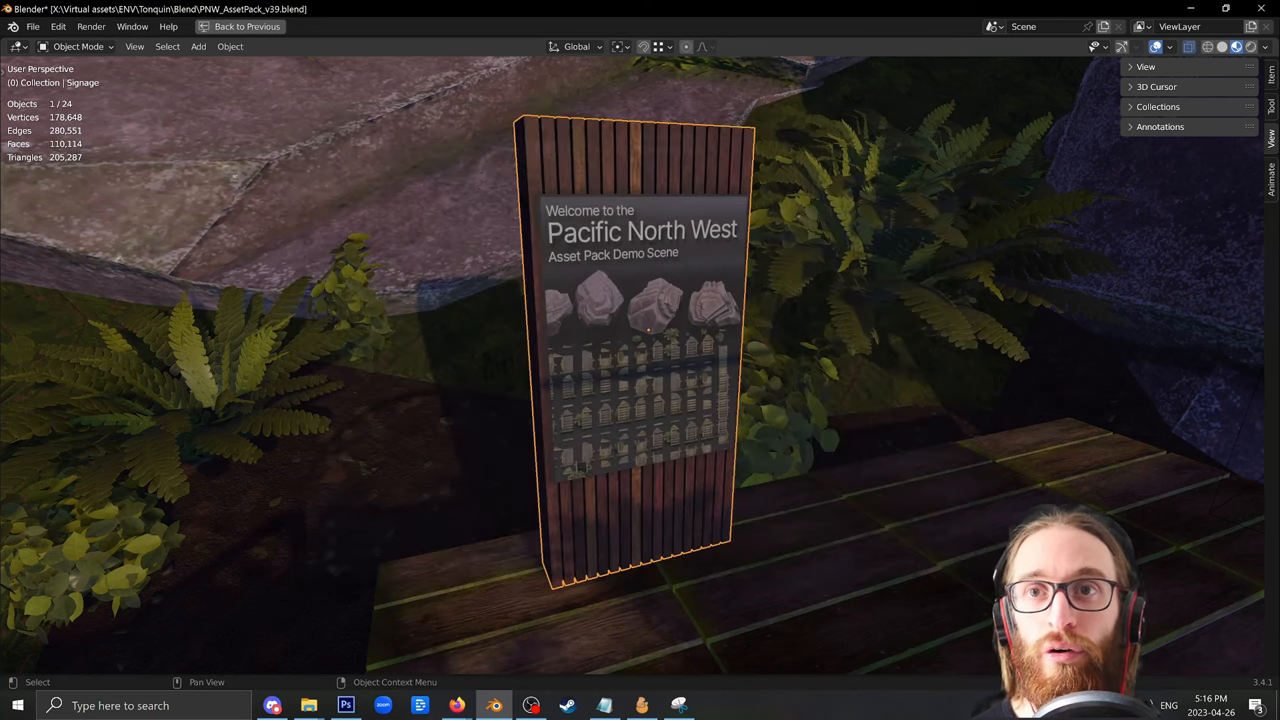
pyautogui.moveTo(782, 634)
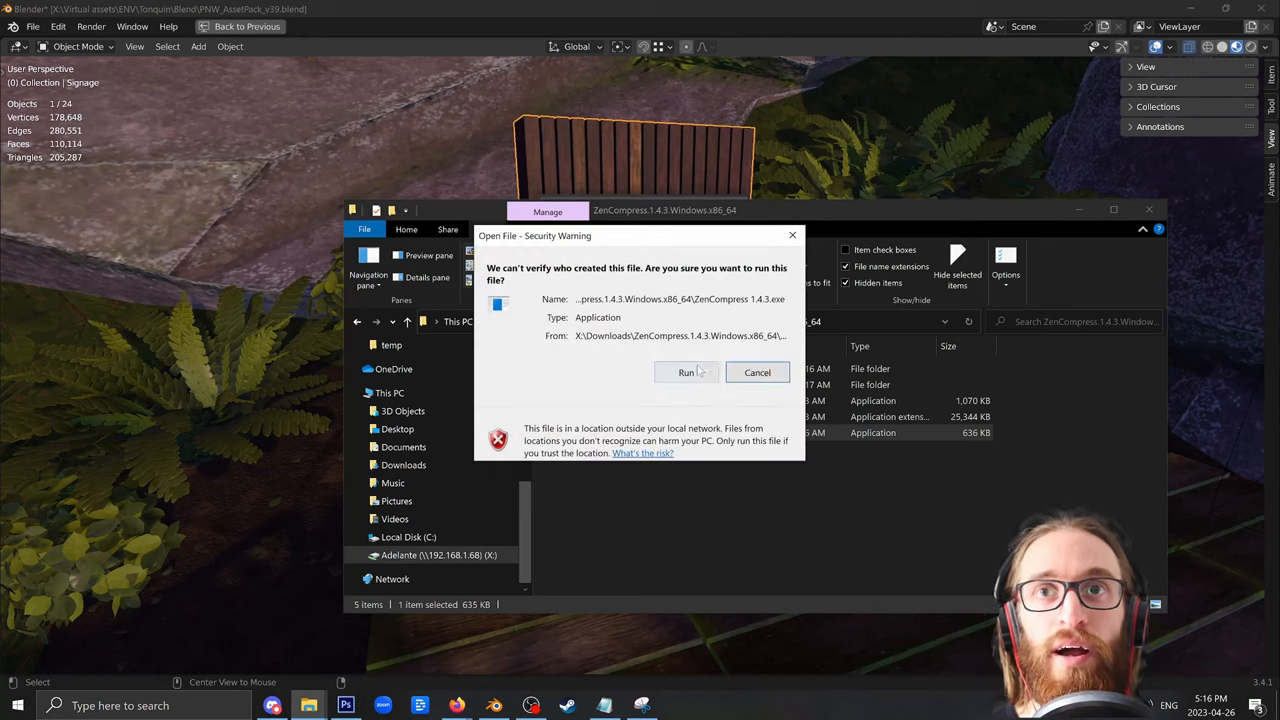
# Step: Launch ZenCompress 1.4.3.exe and import signage_Original.gltf into its preview
pyautogui.click(756, 372)
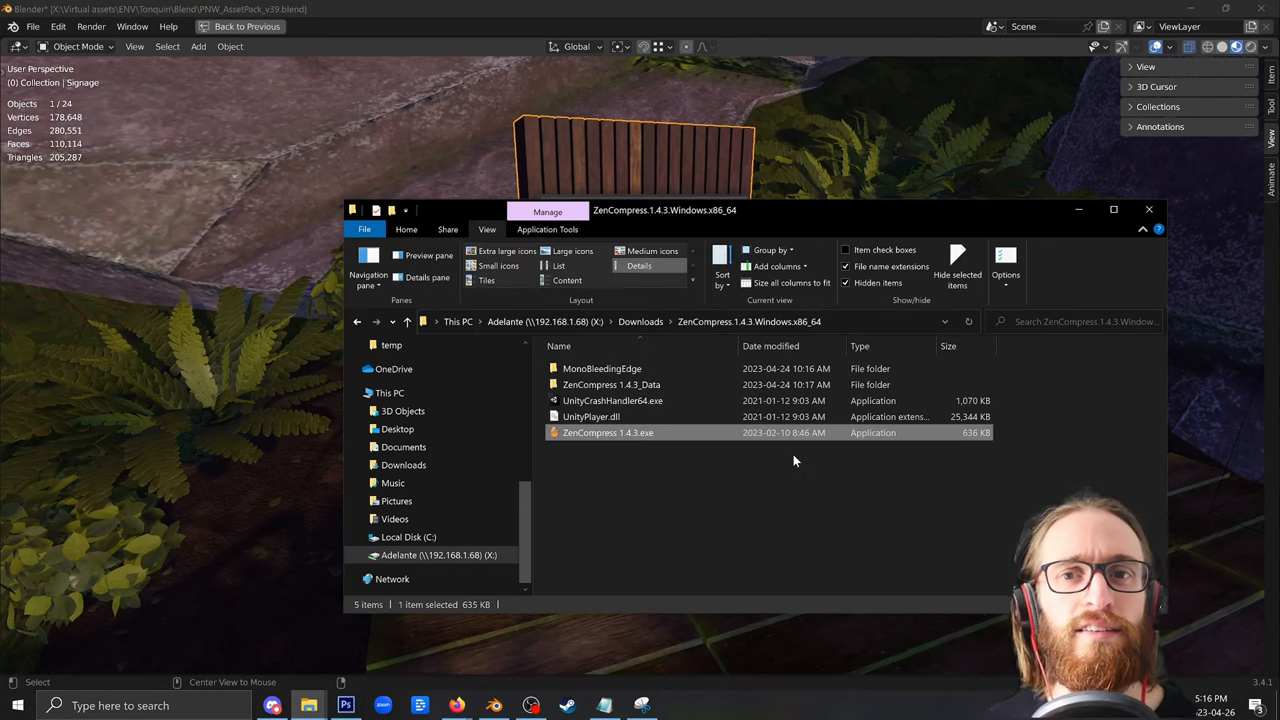
pyautogui.doubleClick(608, 432)
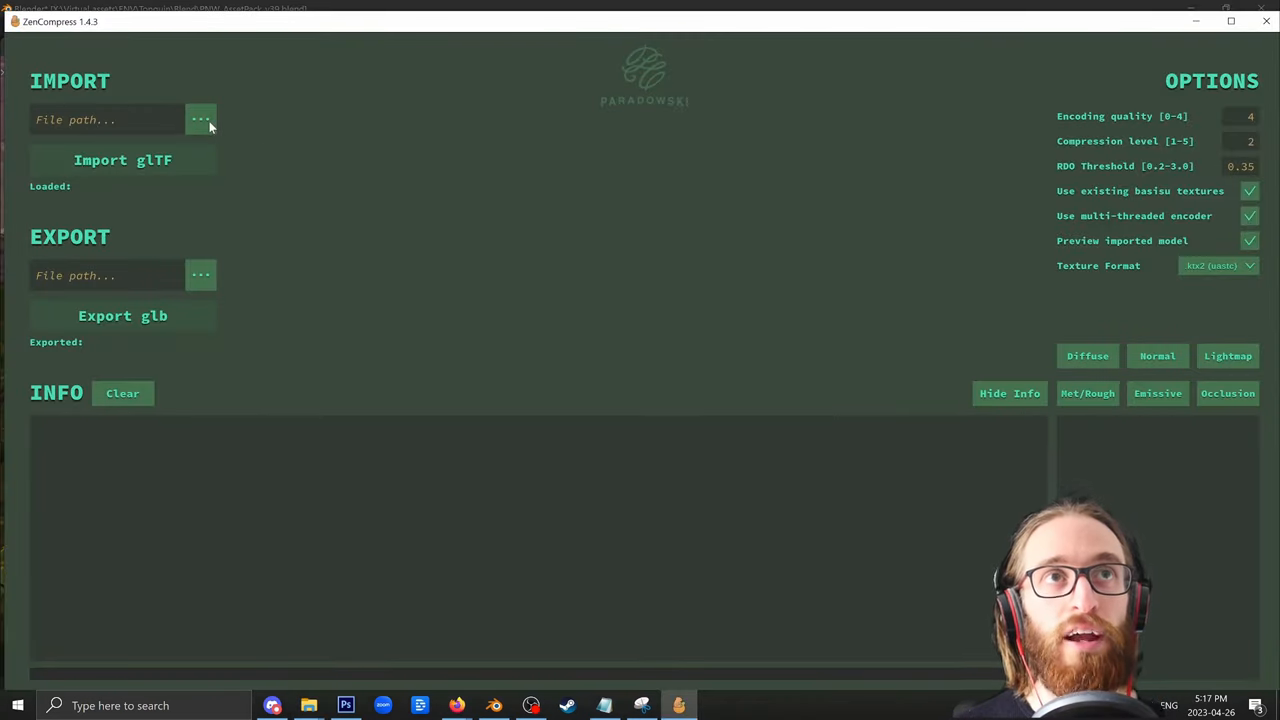
pyautogui.click(200, 120)
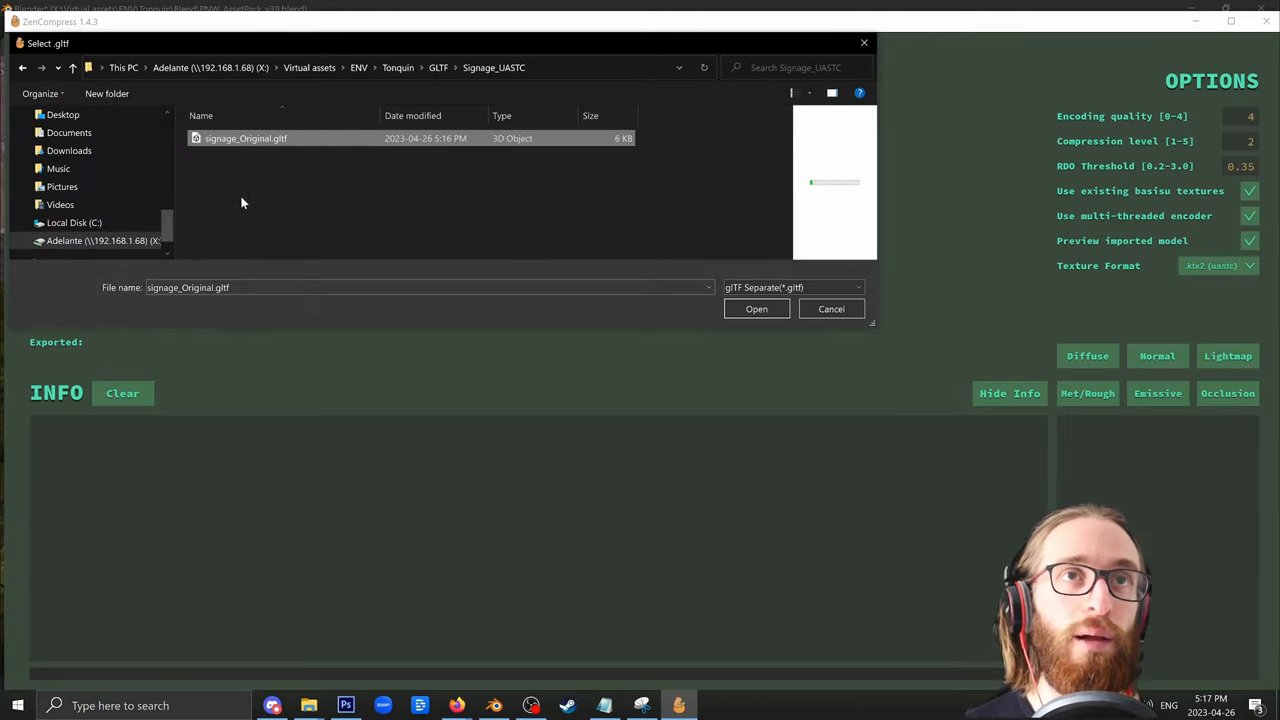
pyautogui.moveTo(250, 152)
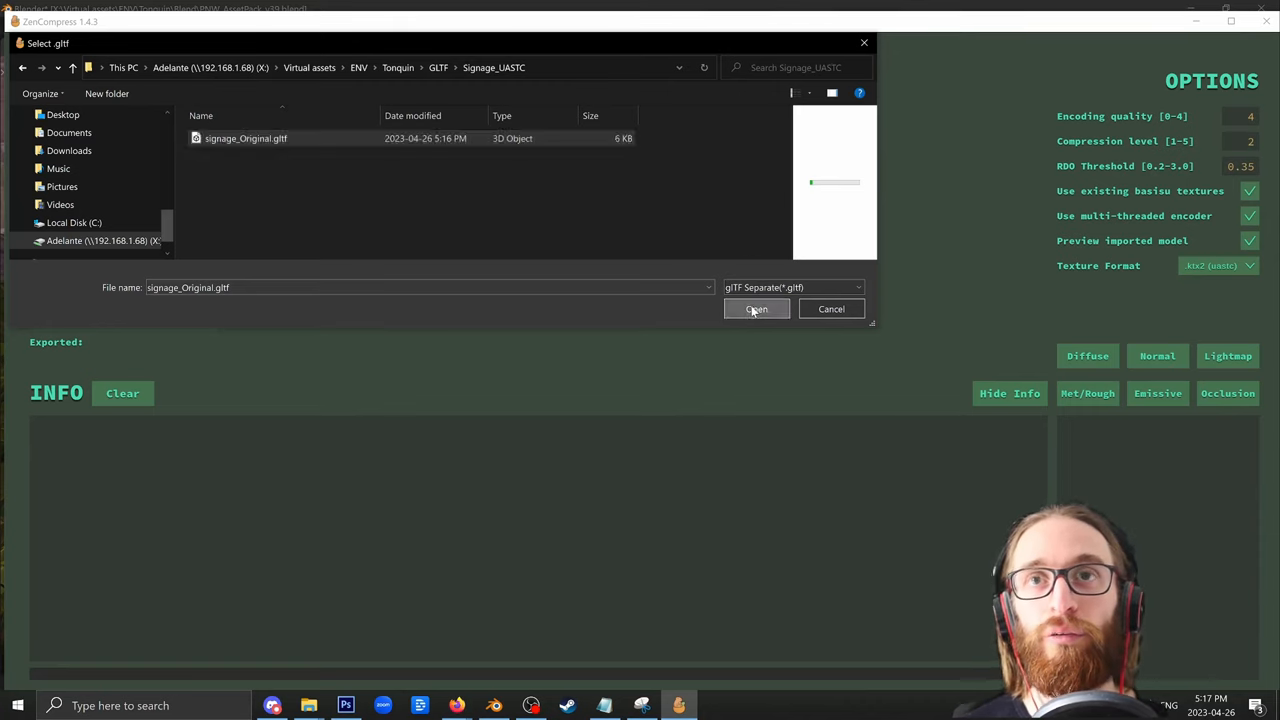
pyautogui.click(756, 308)
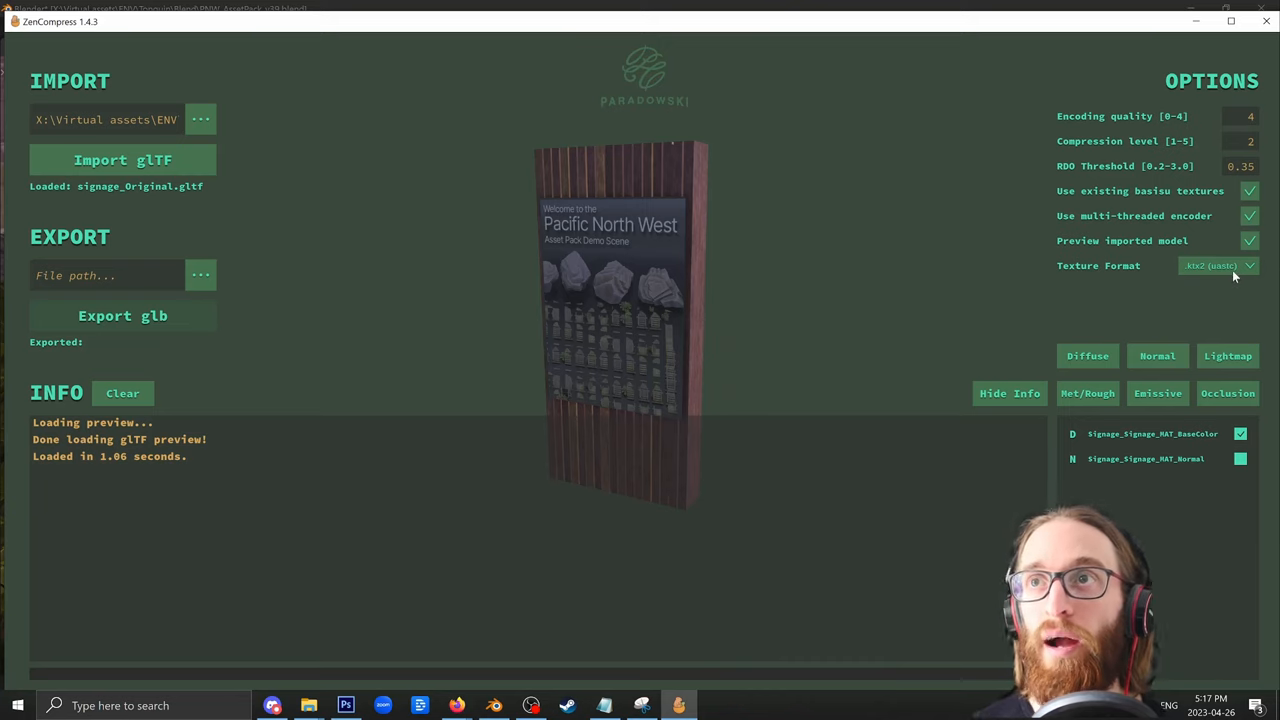
pyautogui.click(1218, 264)
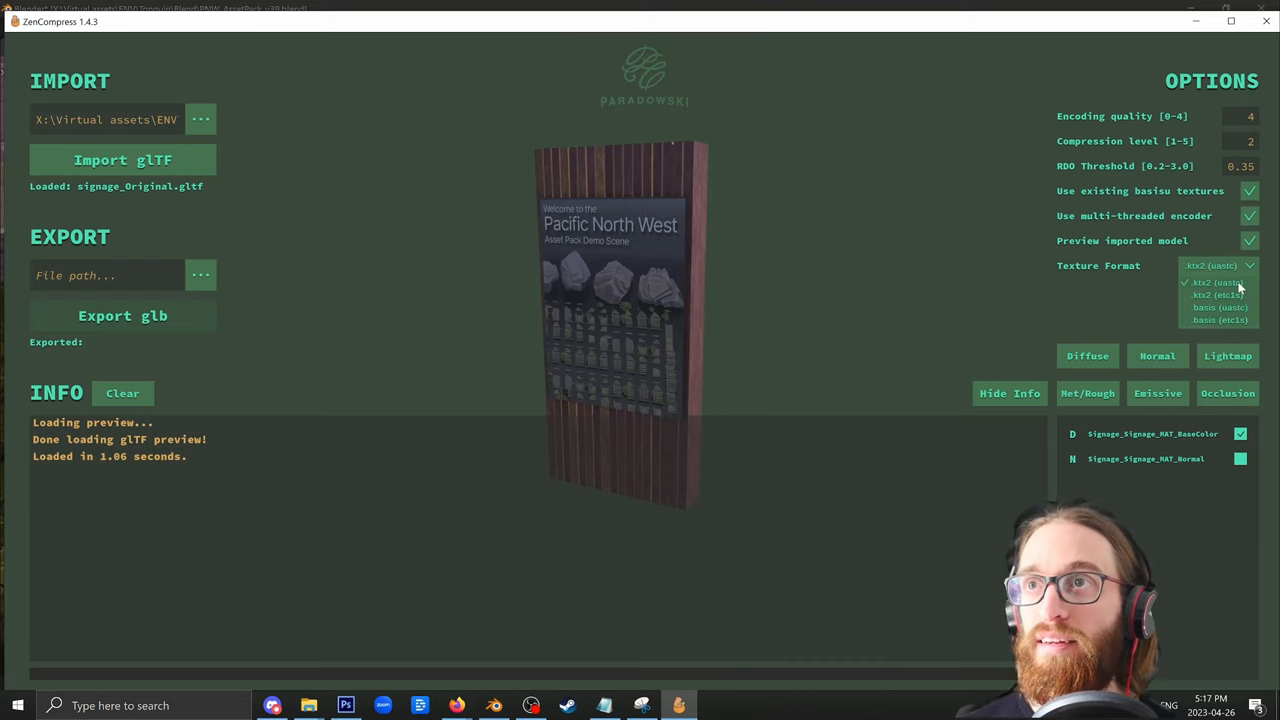
pyautogui.click(1212, 282)
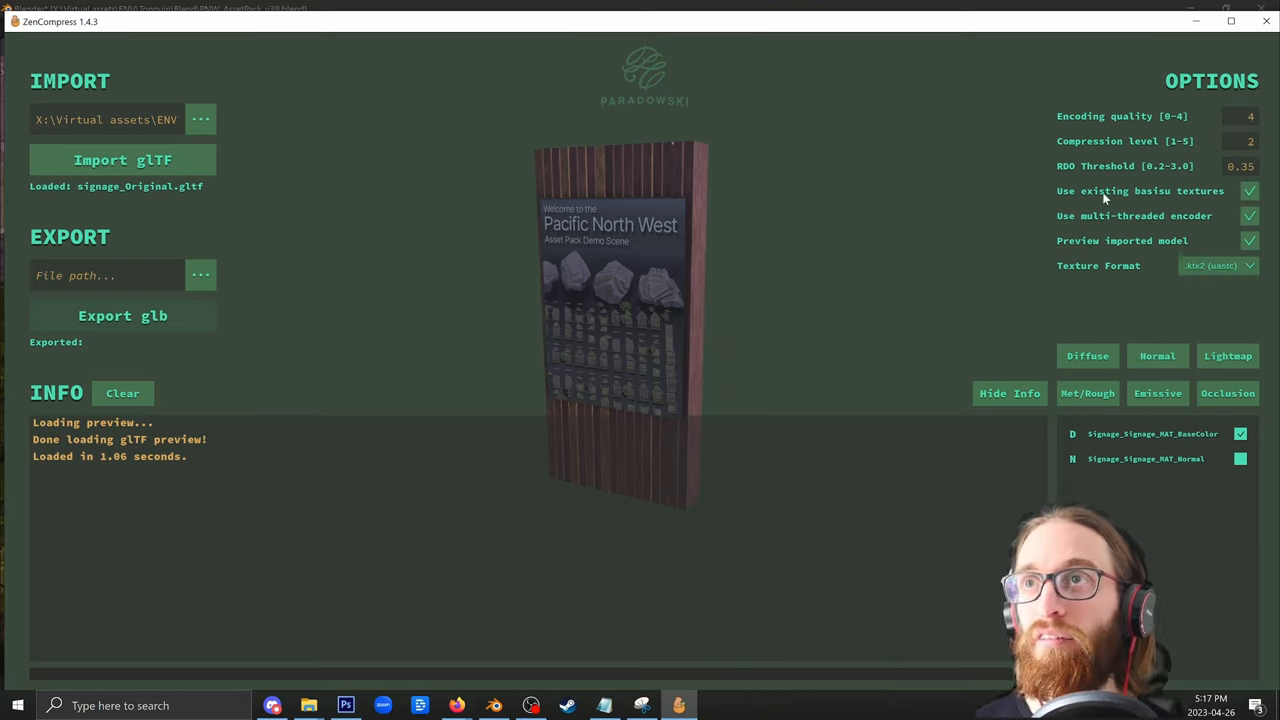
pyautogui.click(1216, 264)
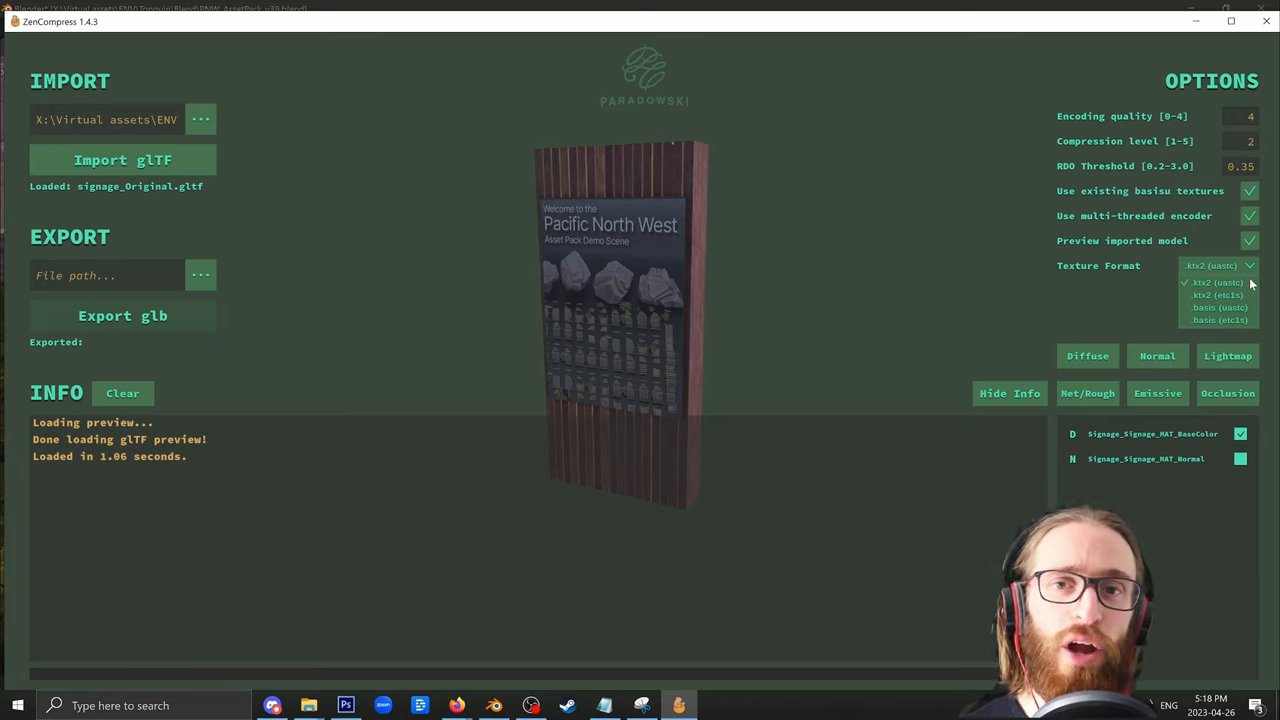
pyautogui.moveTo(996, 556)
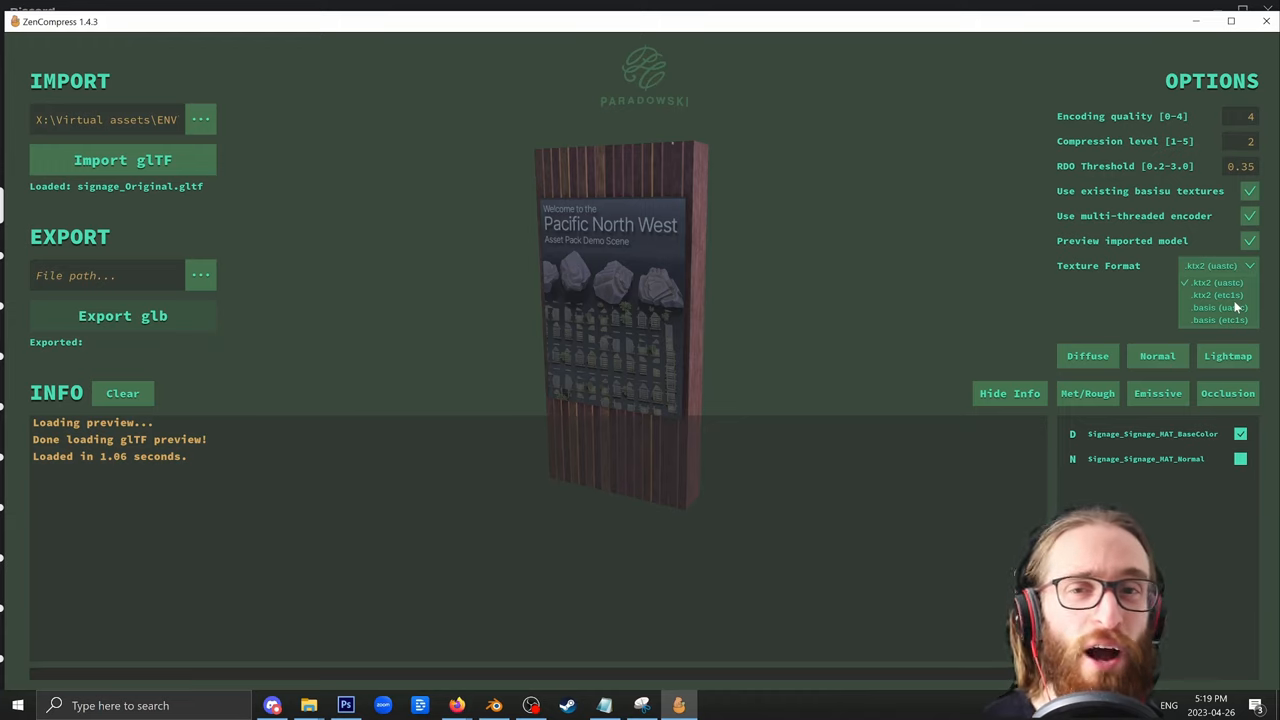
pyautogui.click(1214, 282)
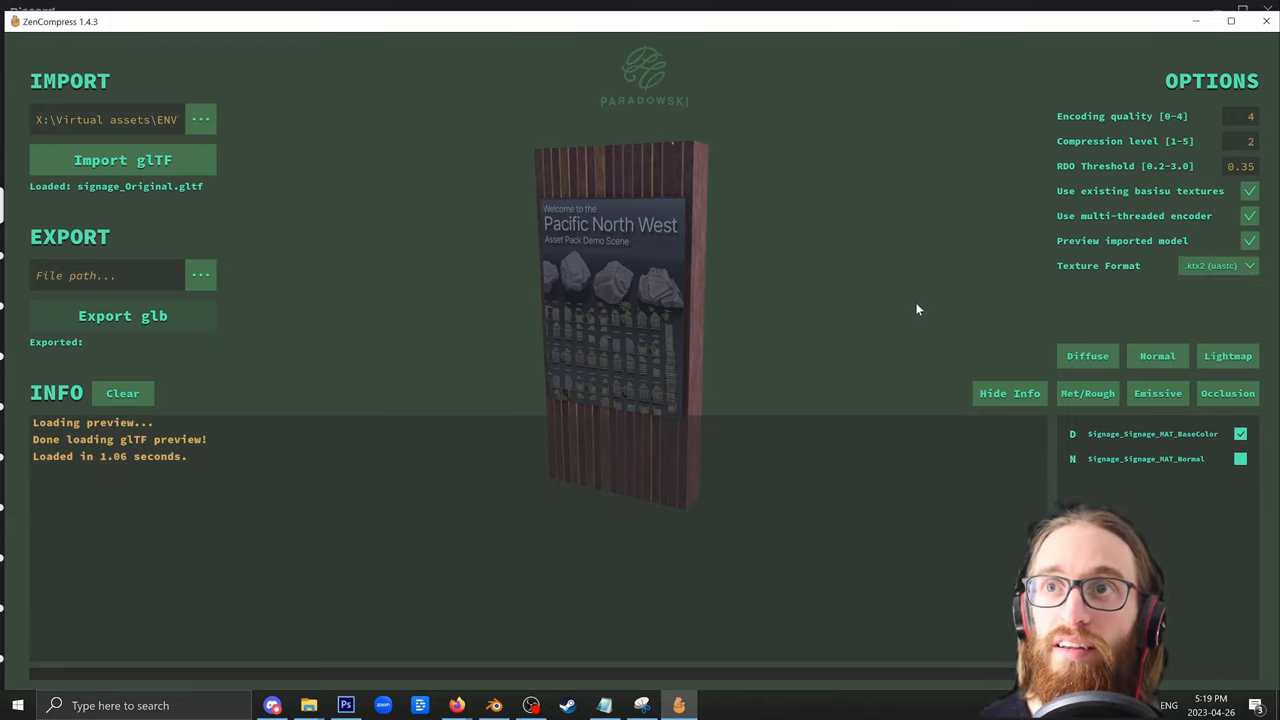
pyautogui.click(1240, 460)
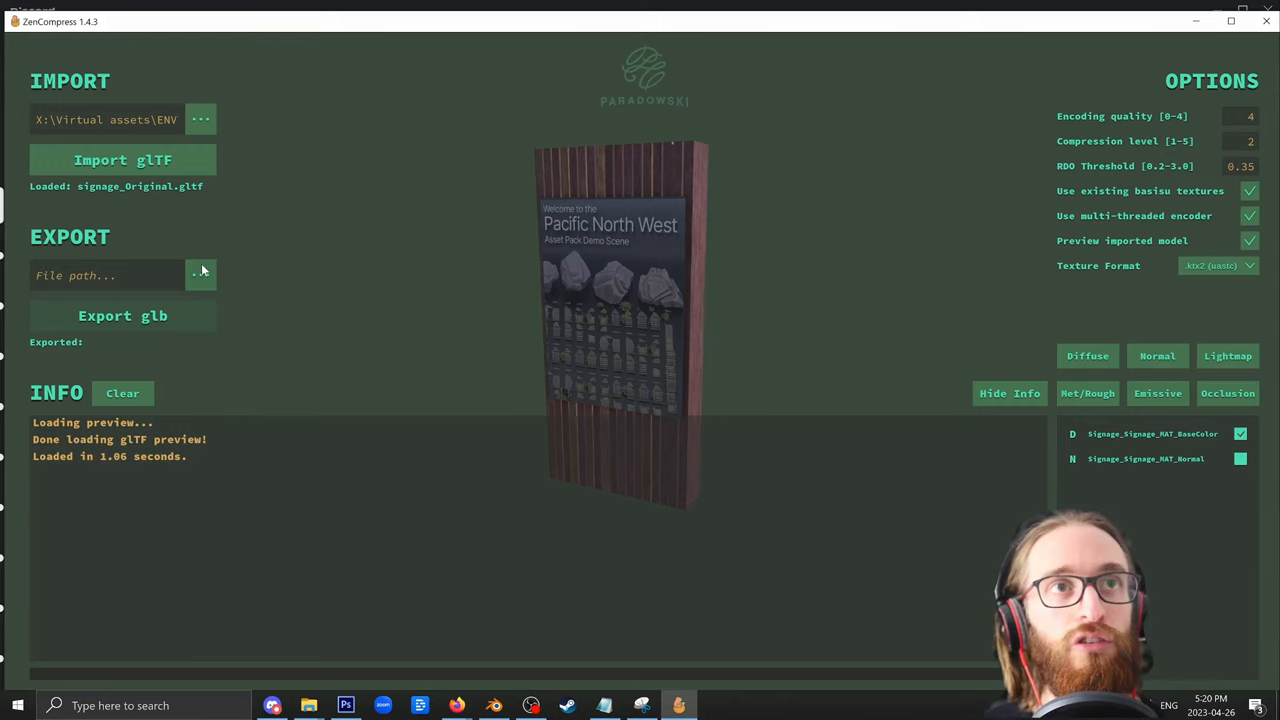
# Step: Save the UASTC-compressed signage GLB in Signage_UASTC and allow the texture converter to run
pyautogui.click(200, 274)
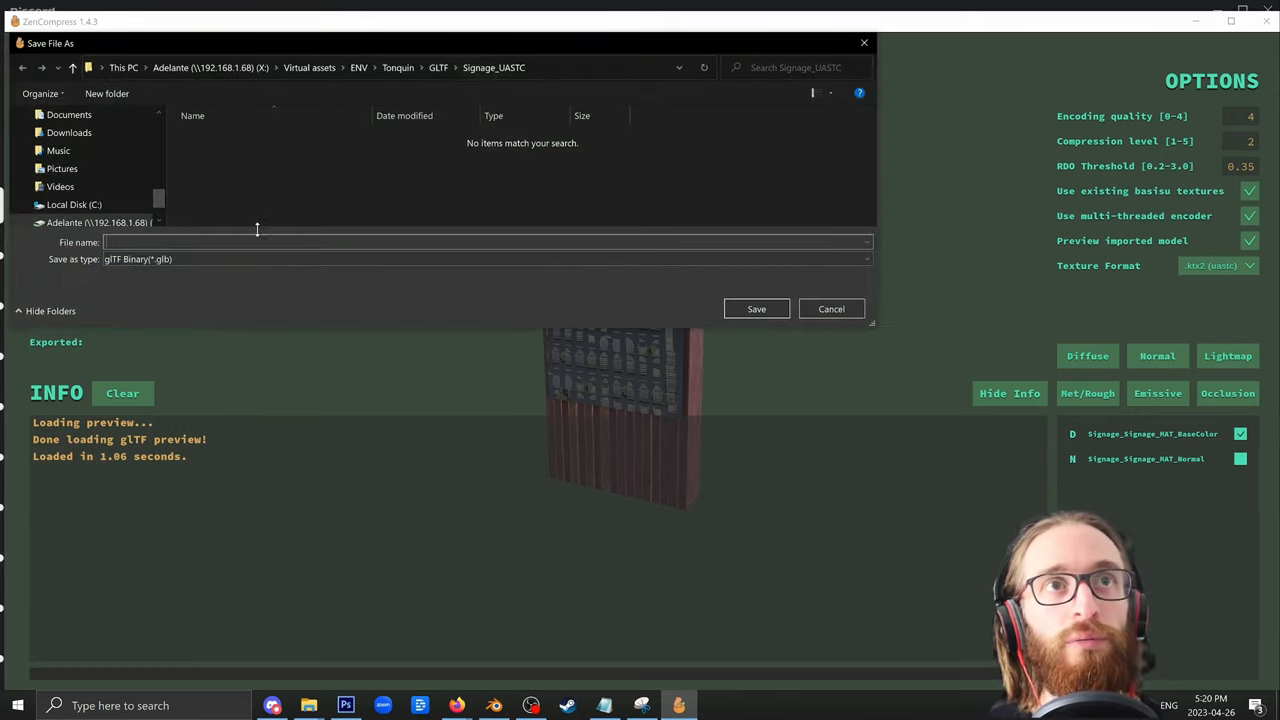
pyautogui.write('Signage_Ktx2')
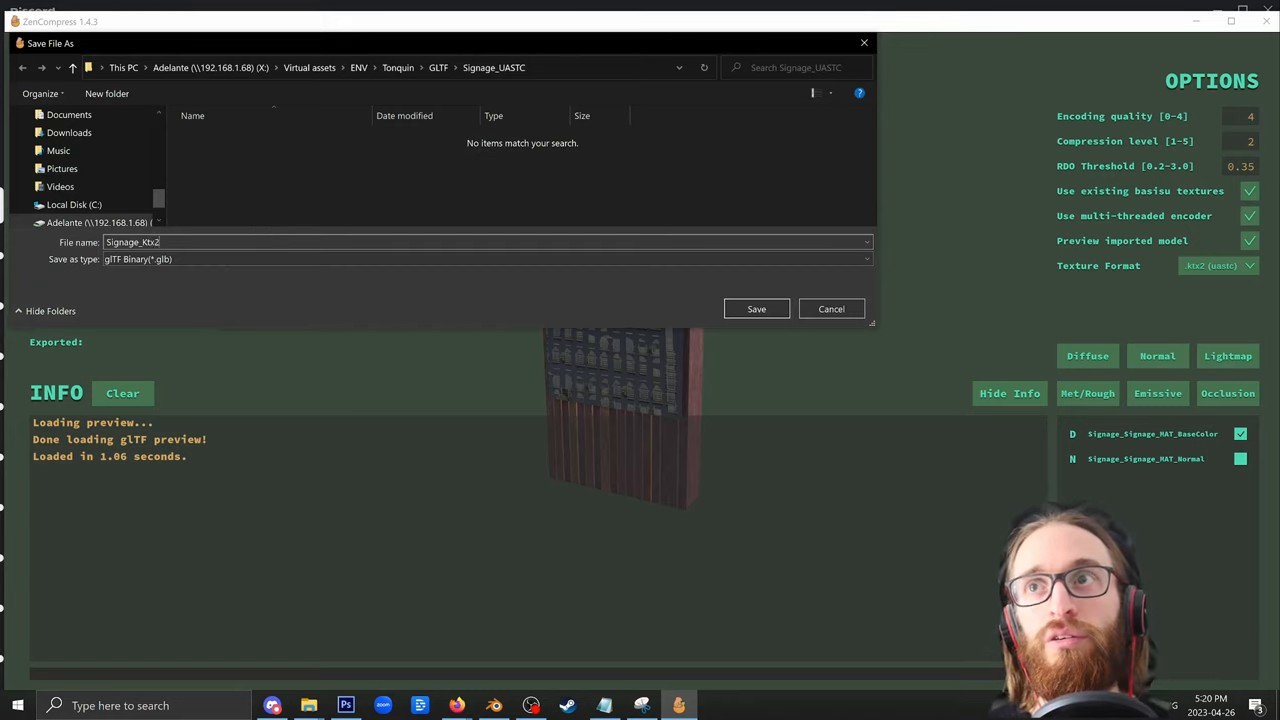
pyautogui.click(756, 308)
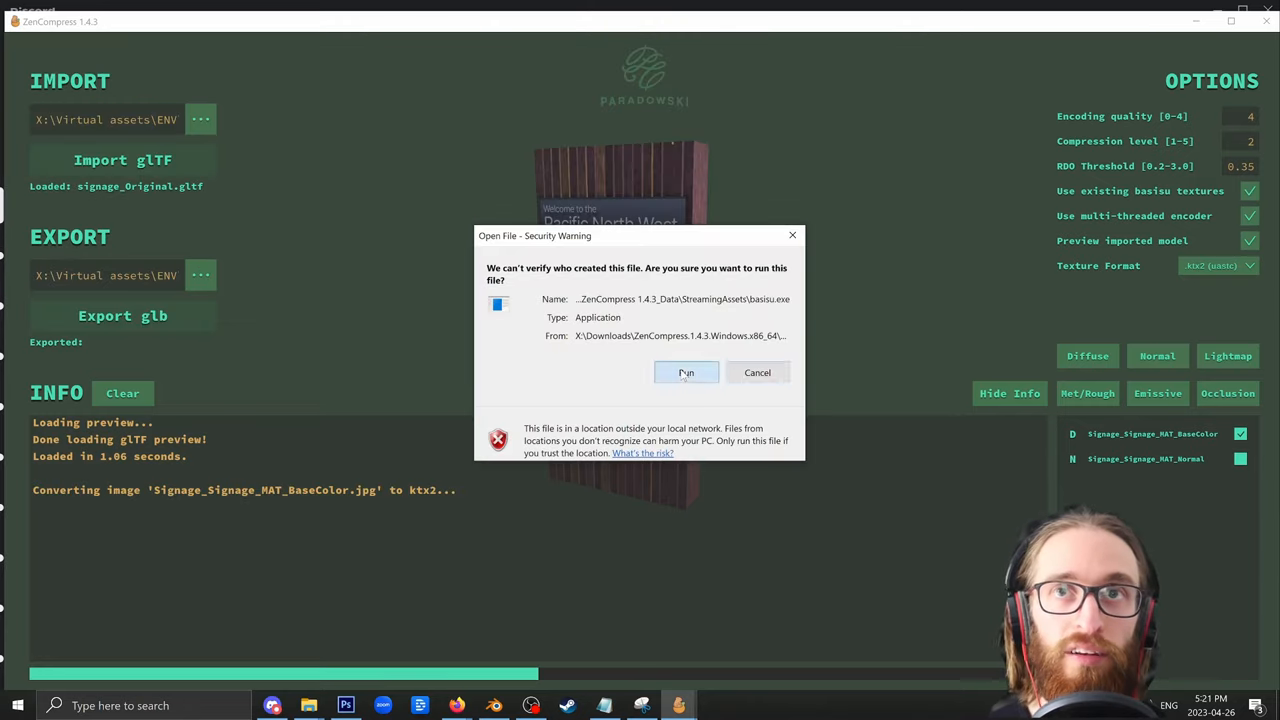
pyautogui.click(686, 372)
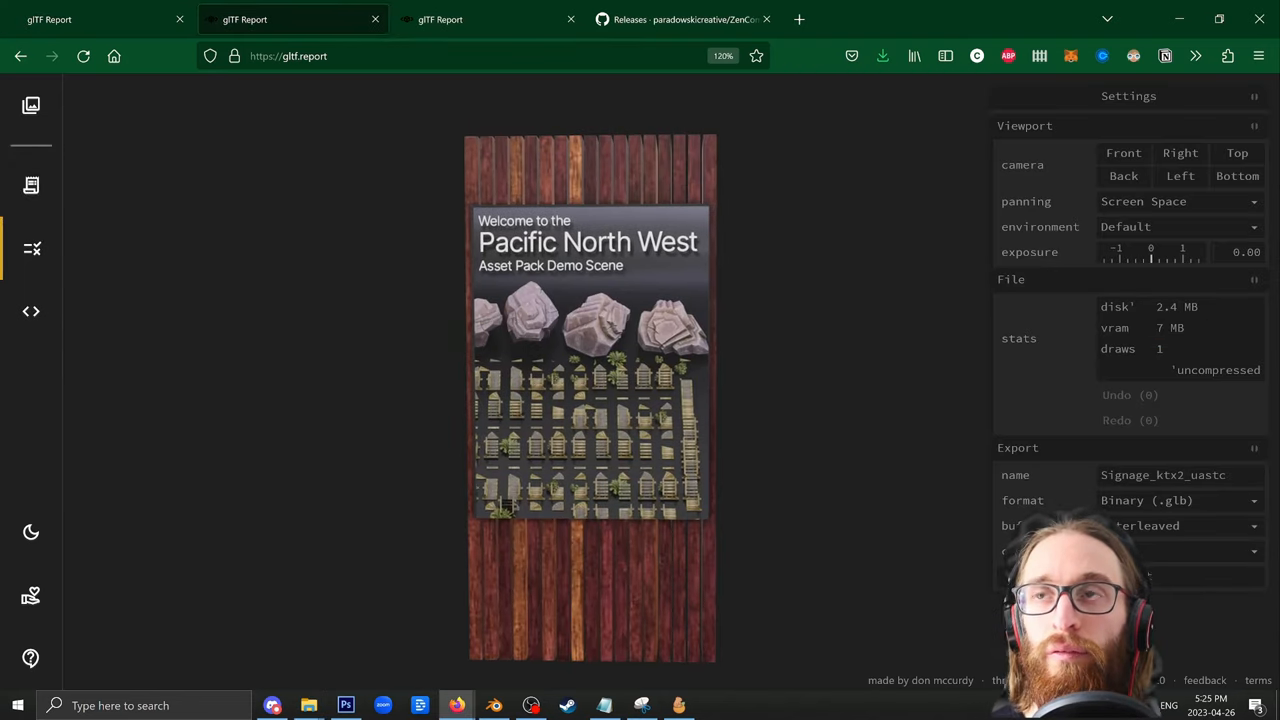
# Step: Load the Signage_ktx2_uastc.glb into gltf.report to read its disk and VRAM stats
pyautogui.doubleClick(1176, 308)
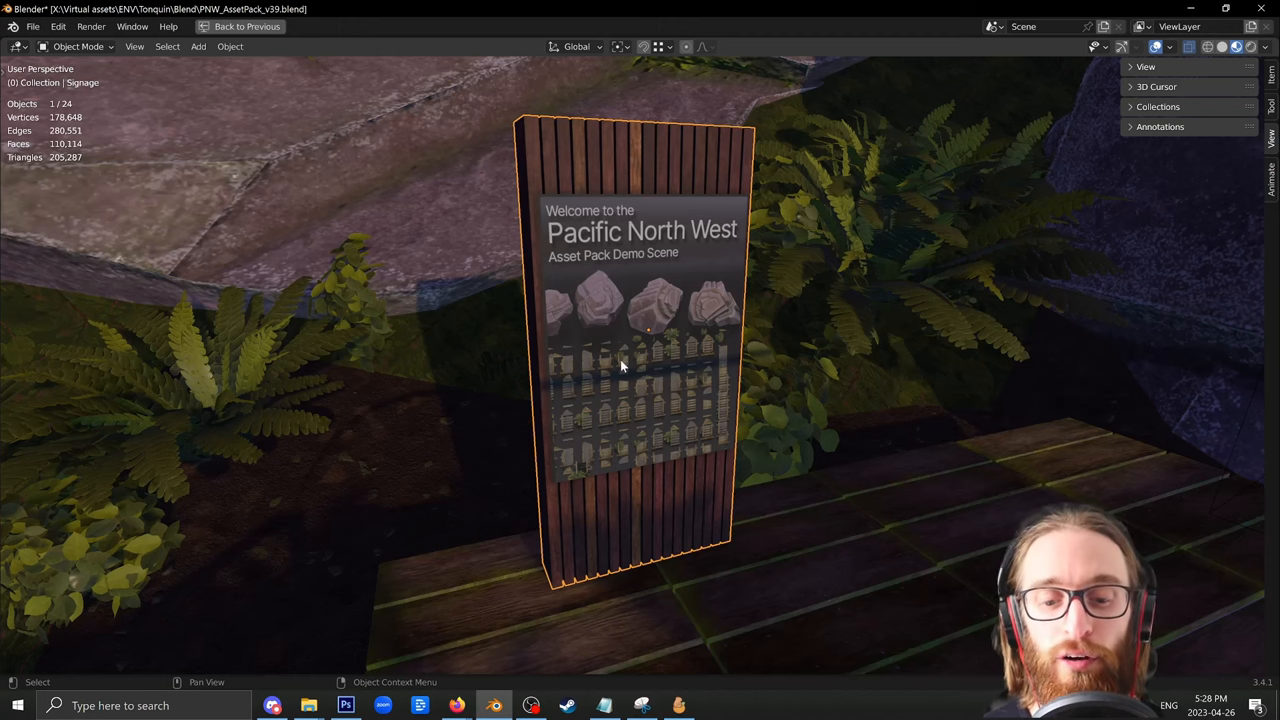
# Step: Export the signage as a separate glTF into the Signage_etc1s folder
pyautogui.click(42, 26)
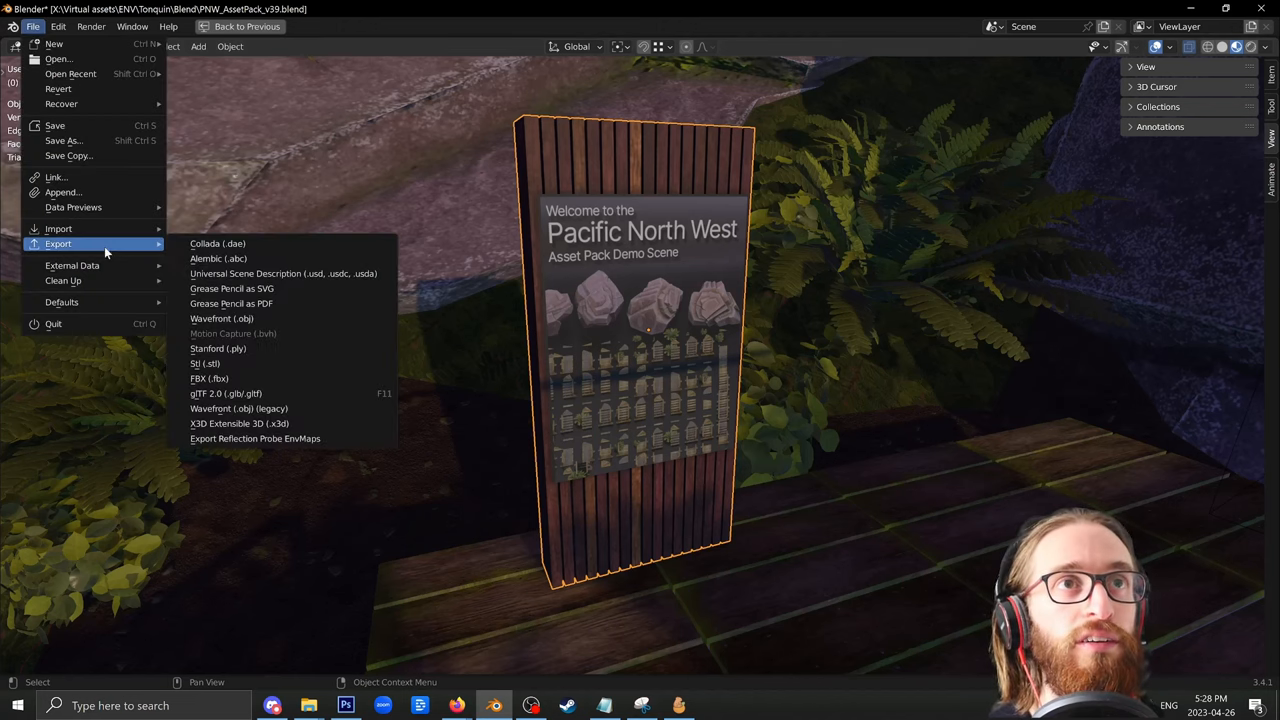
pyautogui.click(224, 392)
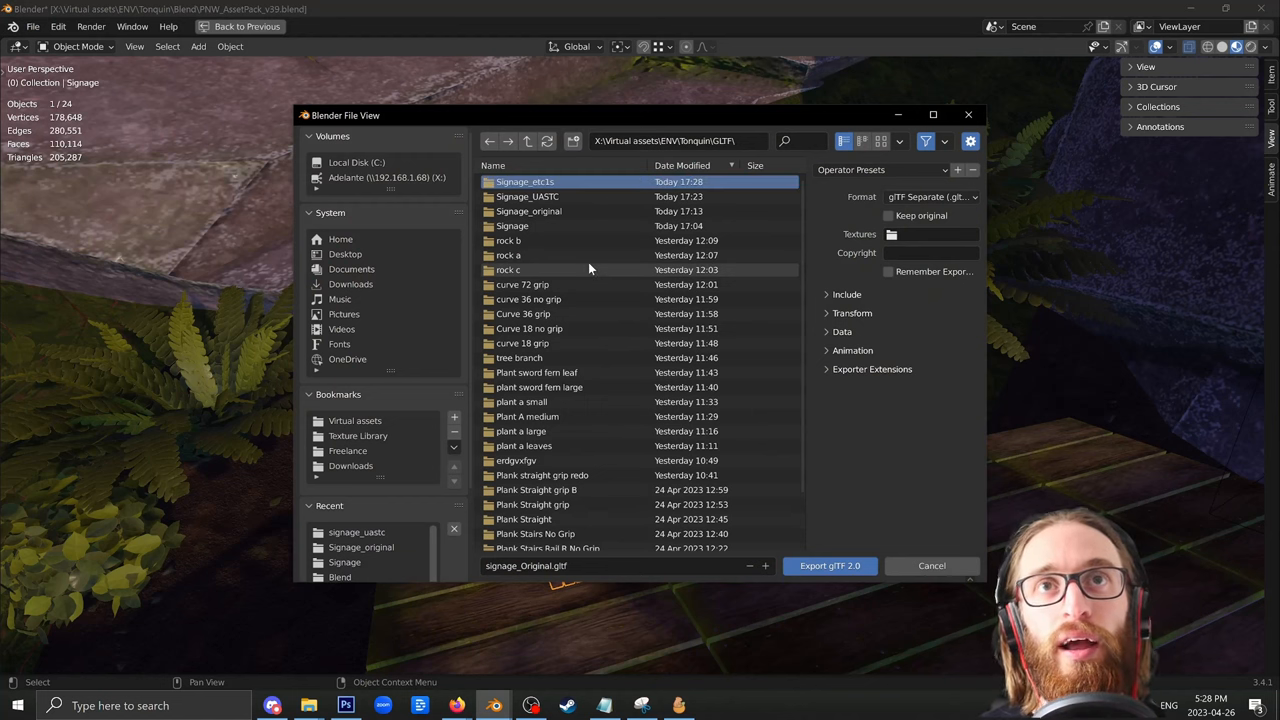
pyautogui.doubleClick(524, 180)
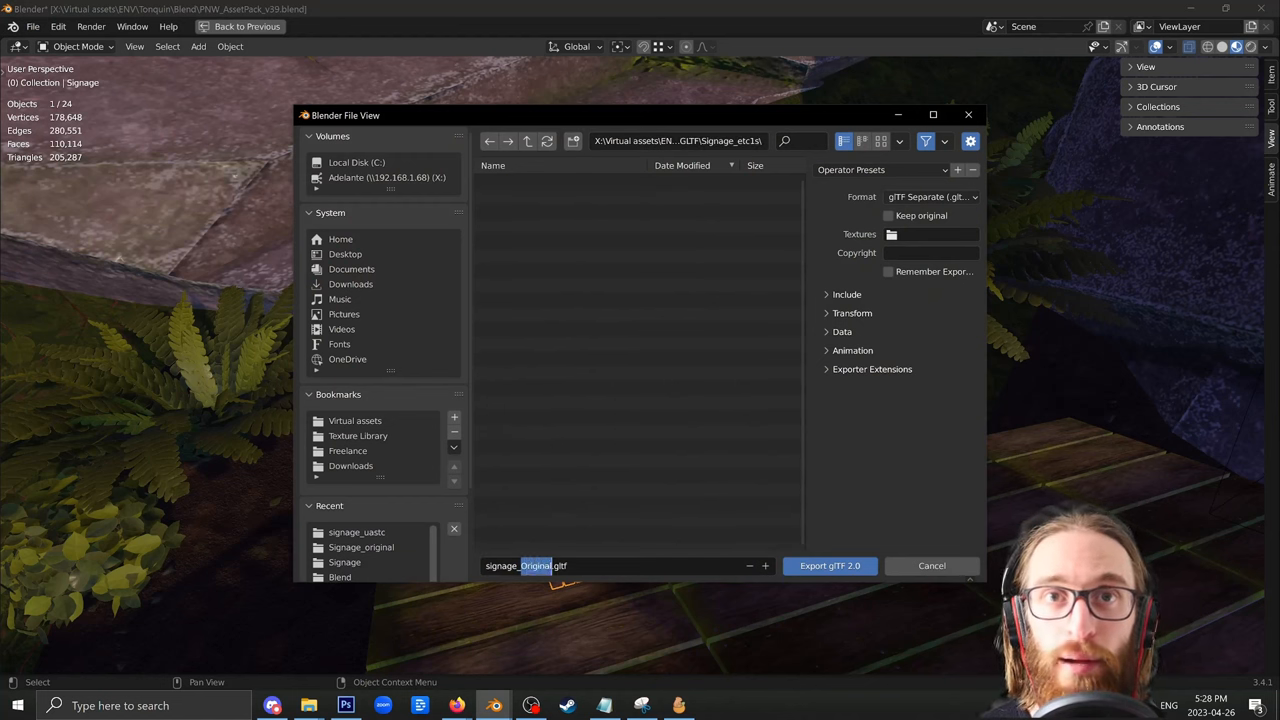
pyautogui.click(828, 566)
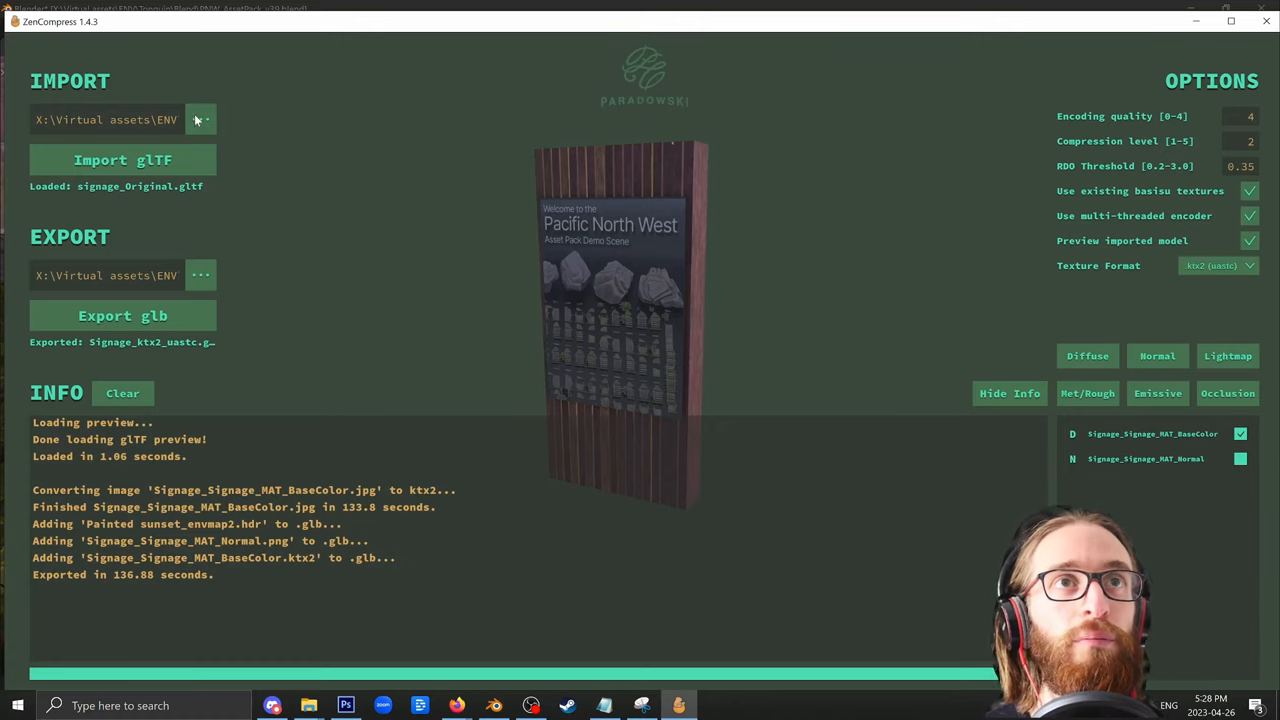
# Step: Import signage_etc1s.gltf, set Texture Format to KTX2 (ETC1S), and save the GLB in Signage_etc1s
pyautogui.click(200, 120)
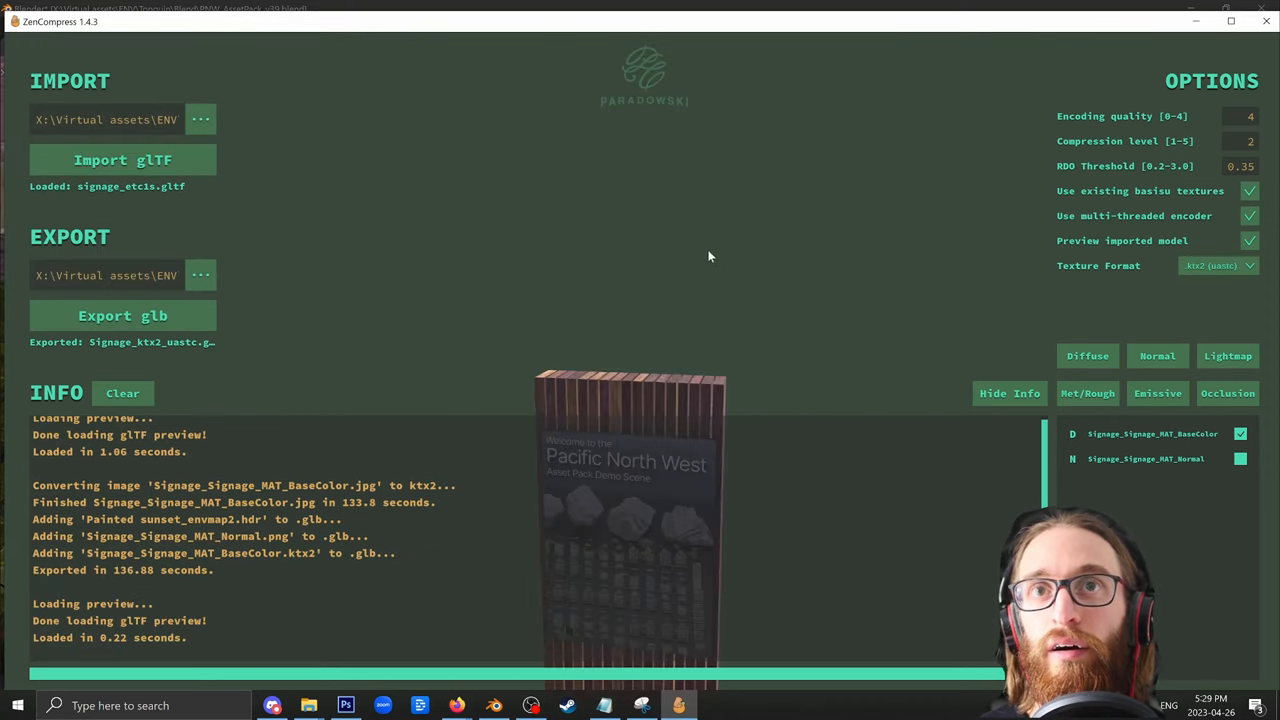
pyautogui.click(1218, 264)
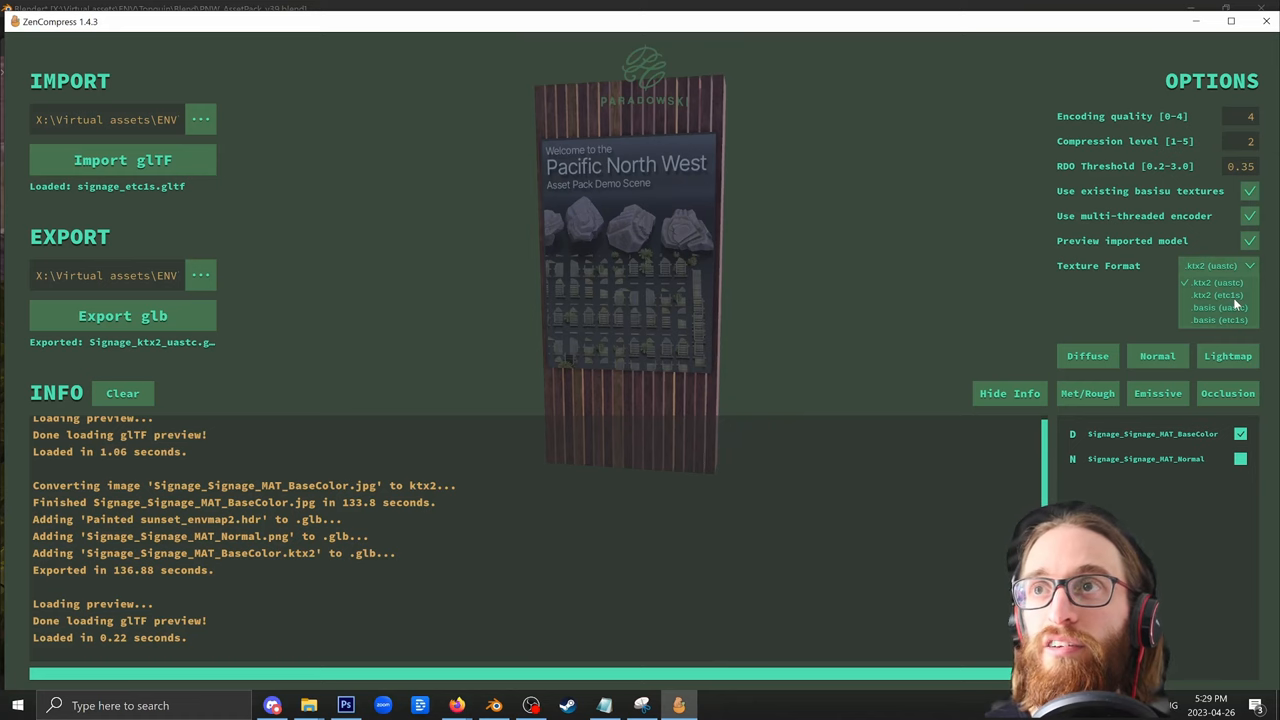
pyautogui.click(122, 316)
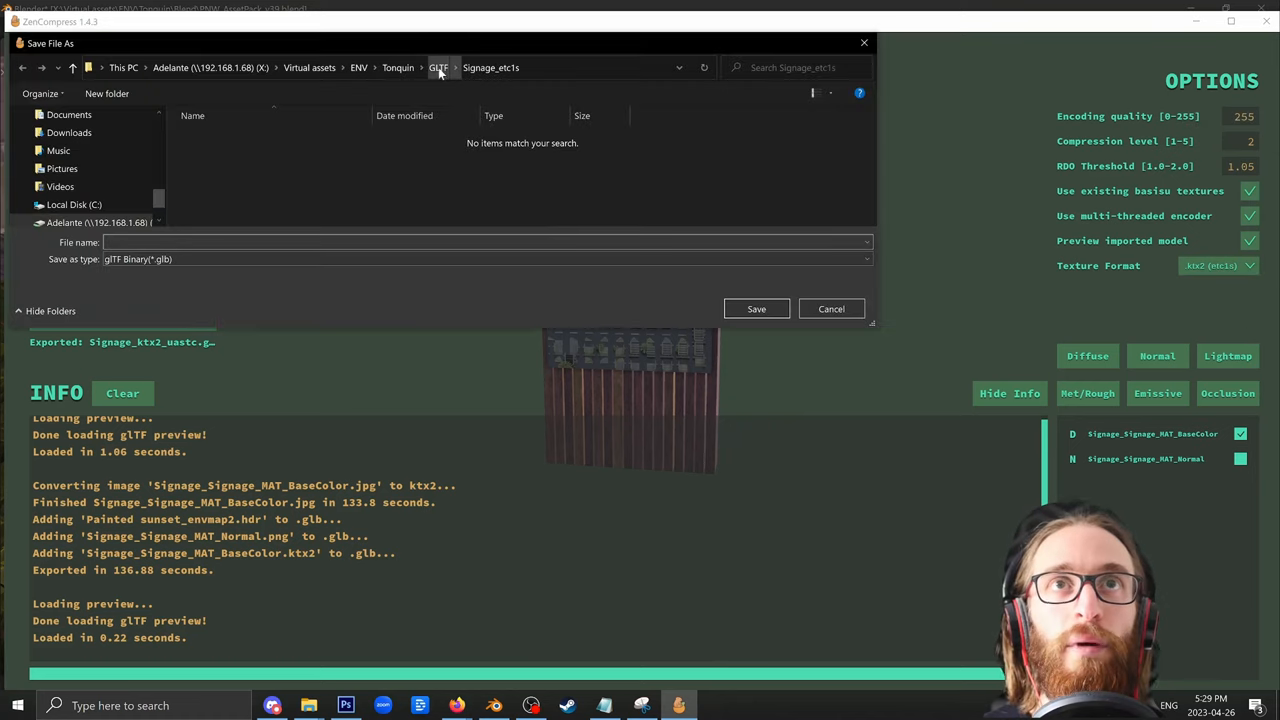
pyautogui.write('Signage_ktx2_etc1s')
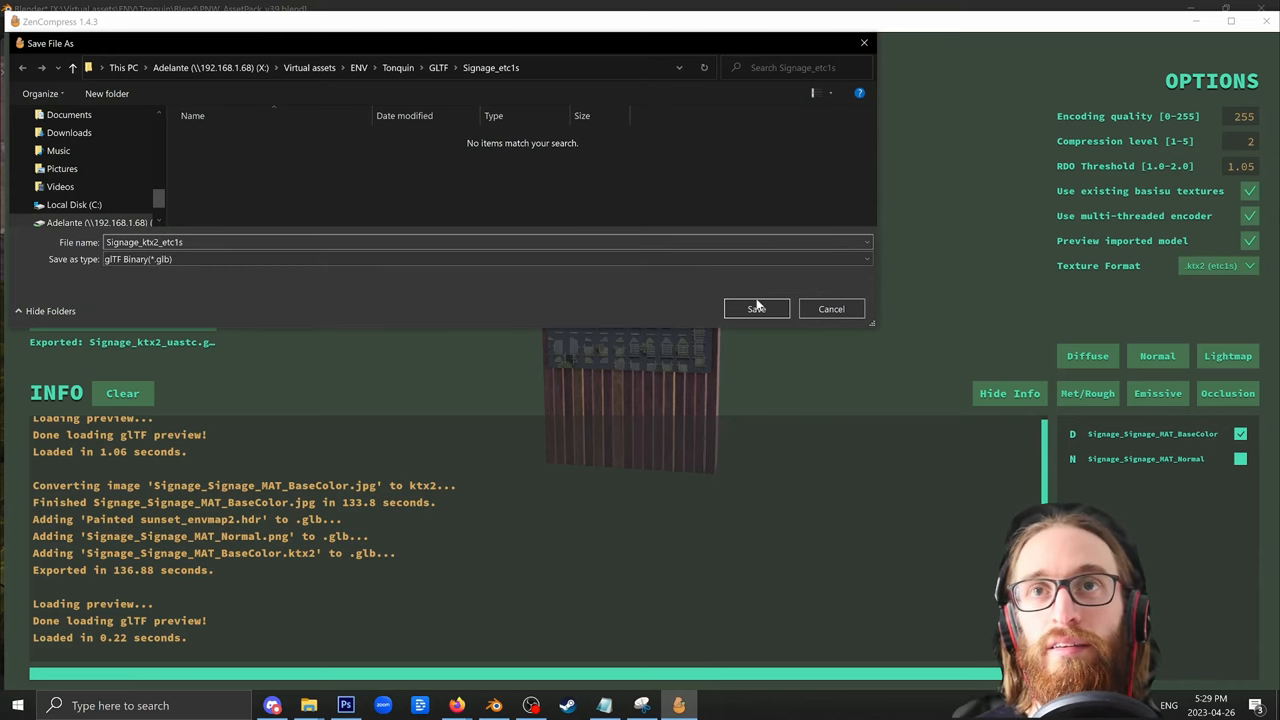
pyautogui.click(756, 308)
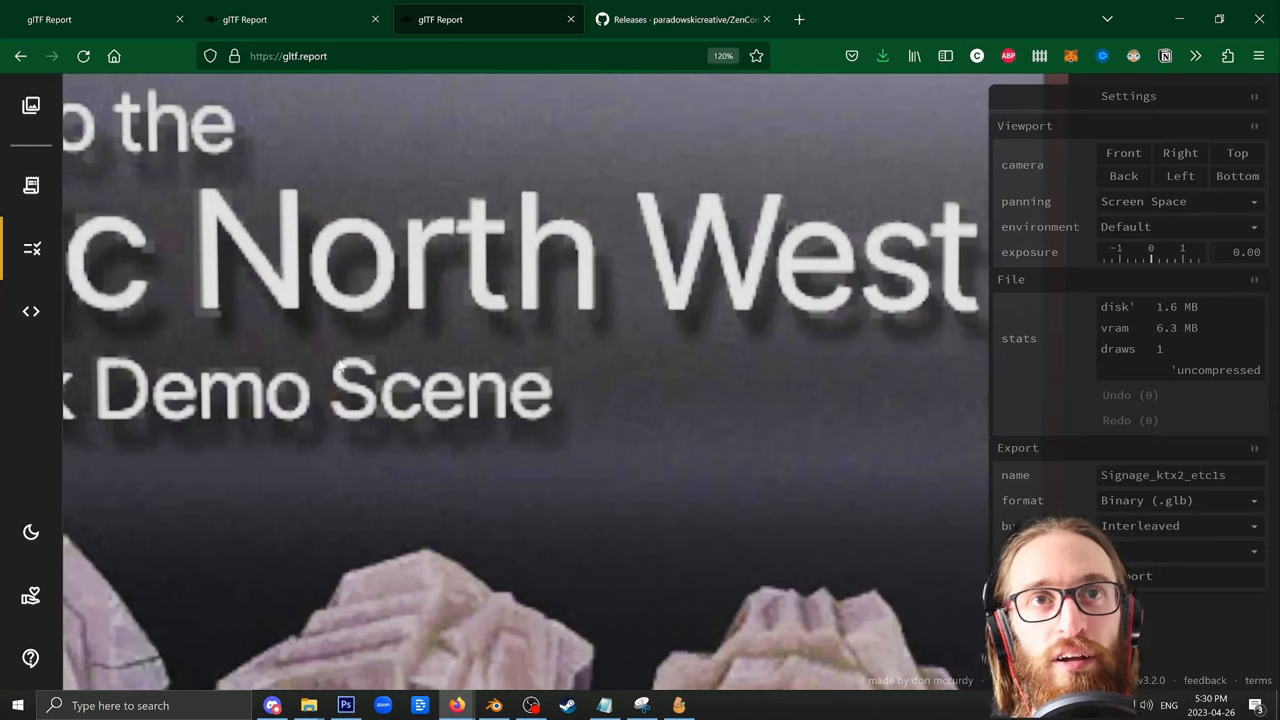
pyautogui.moveTo(144, 248)
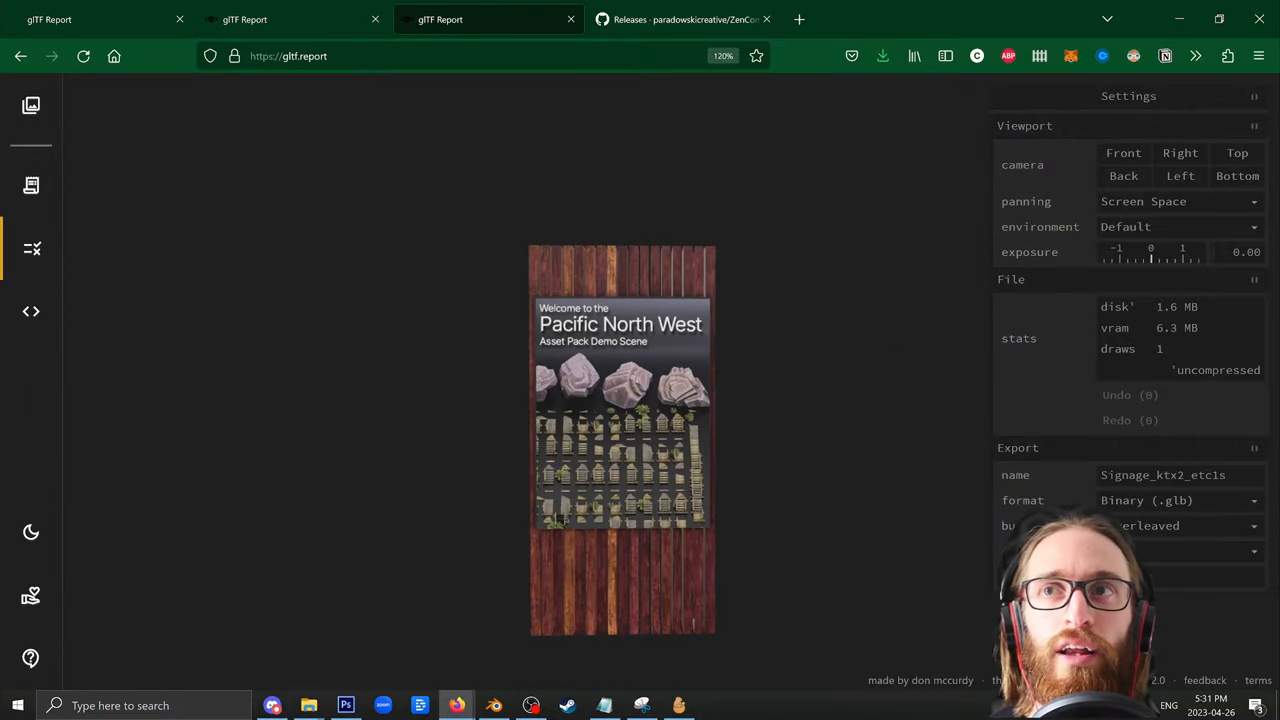
pyautogui.moveTo(640, 268)
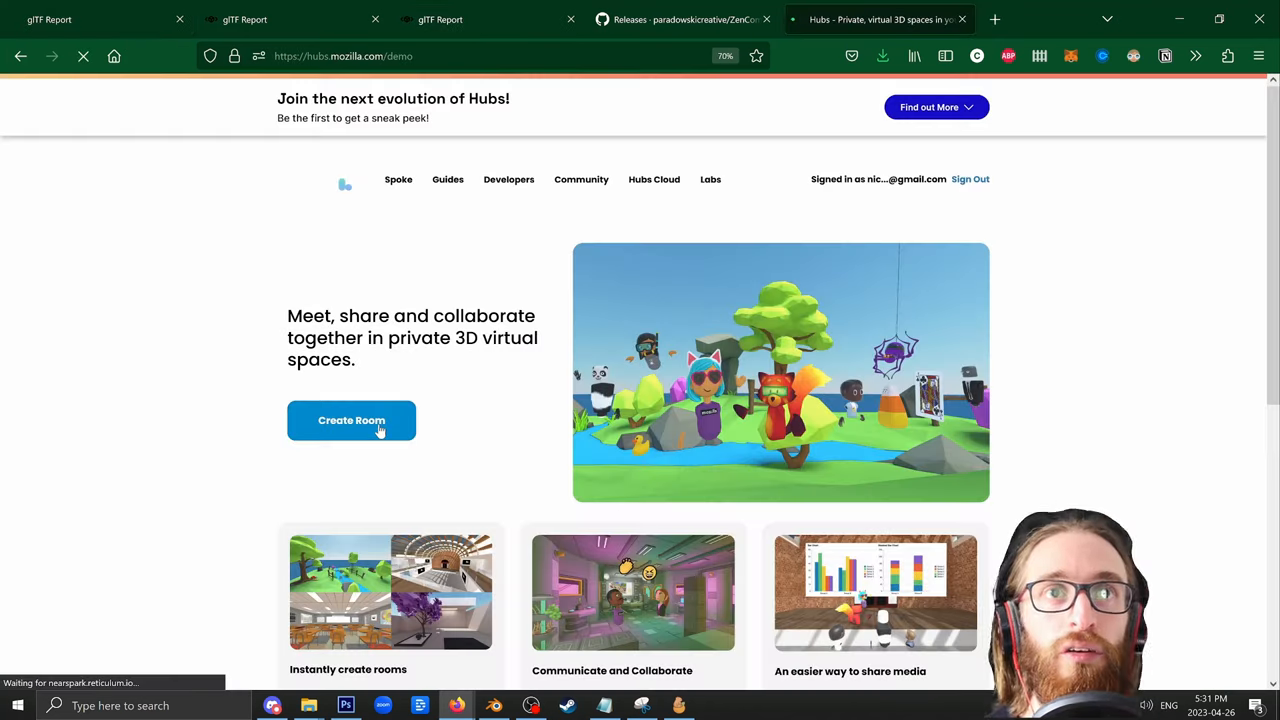
# Step: Create a new Mozilla Hubs room from hubs.mozilla.com
pyautogui.click(352, 420)
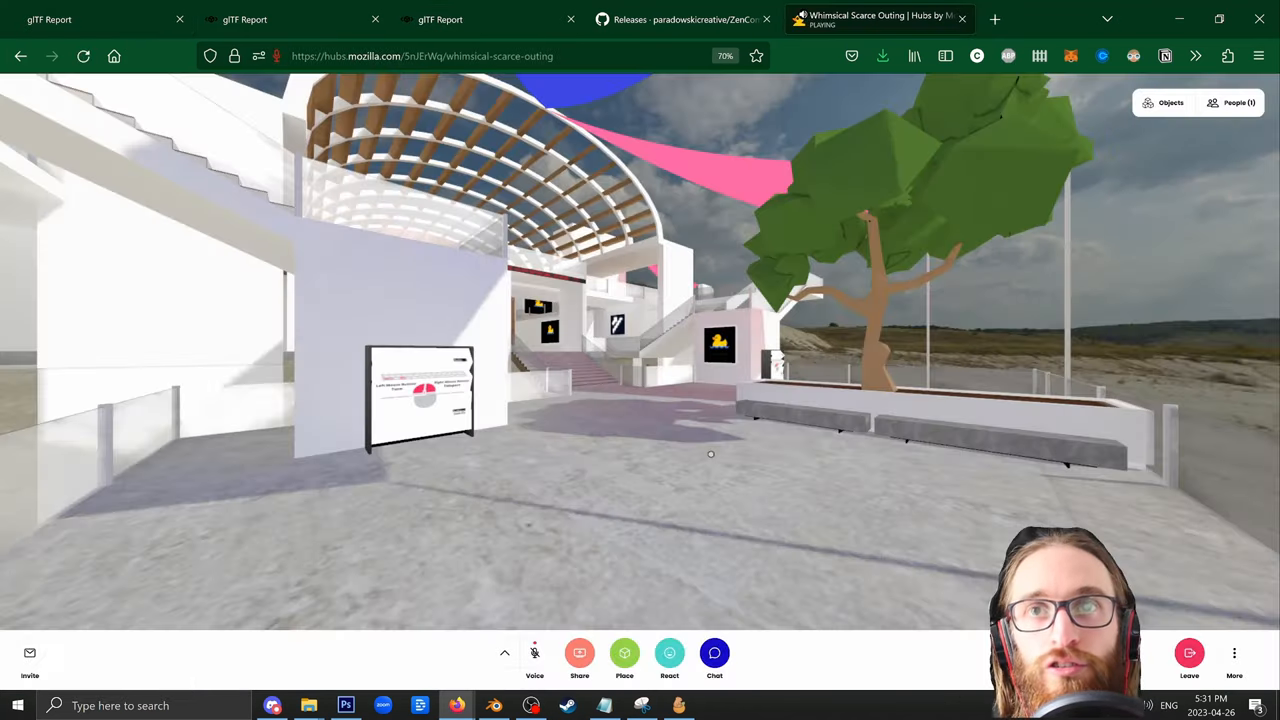